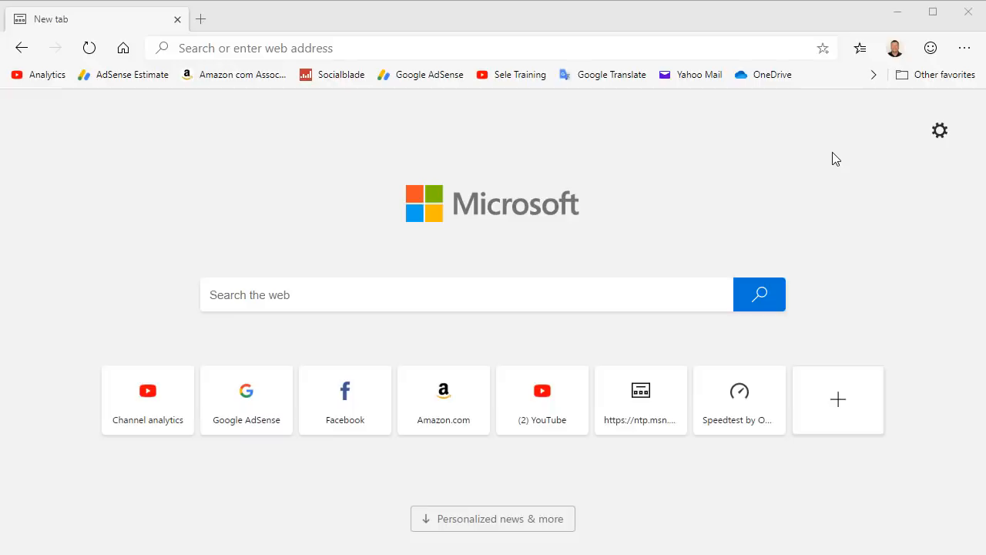
# Step: Preview the Focused, Inspirational and Informational new tab layouts, then expand the Custom layout
pyautogui.click(940, 130)
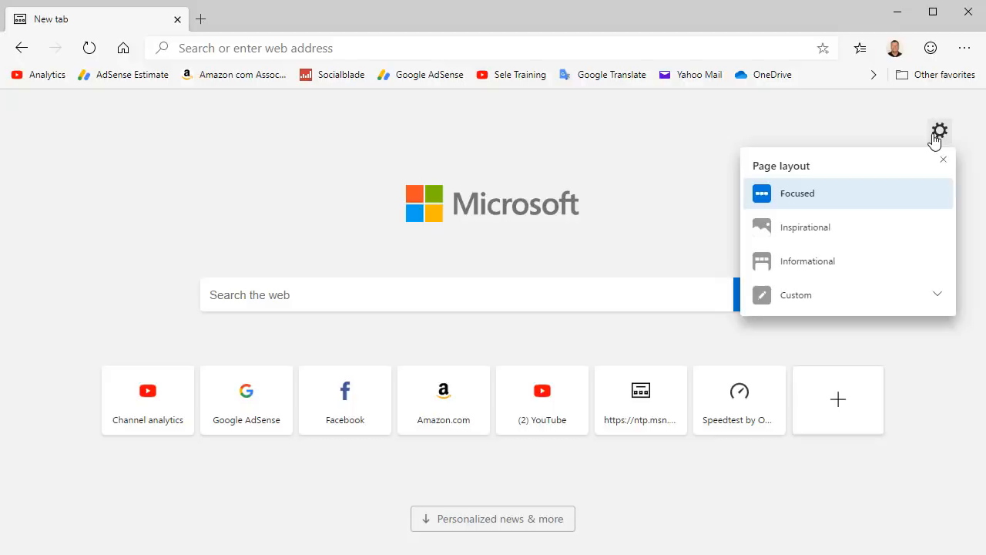
pyautogui.moveTo(834, 205)
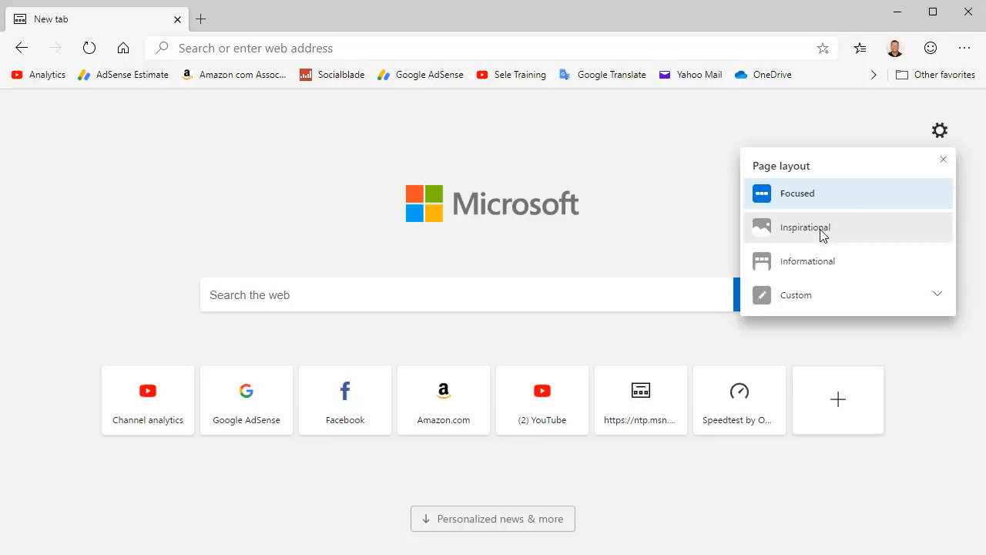
pyautogui.click(805, 227)
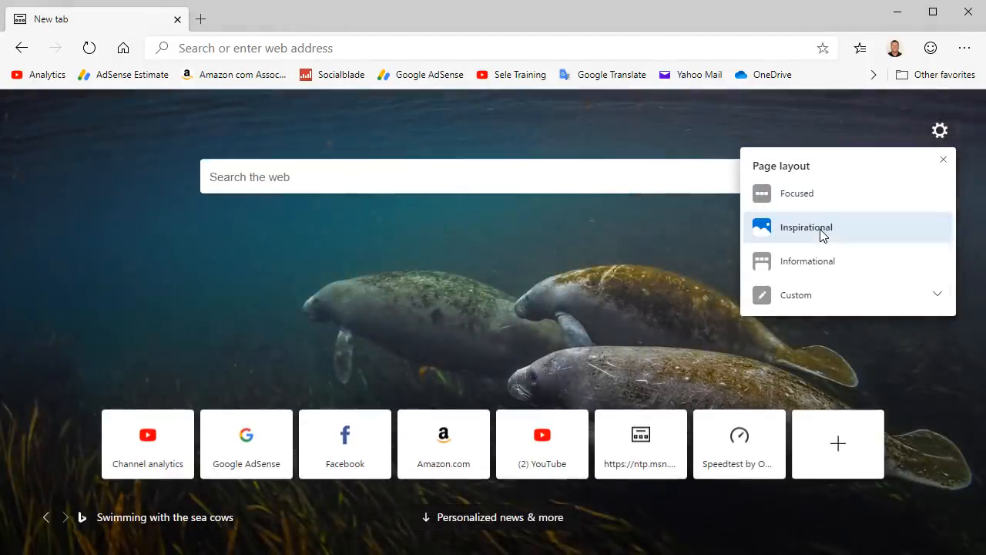
pyautogui.click(808, 260)
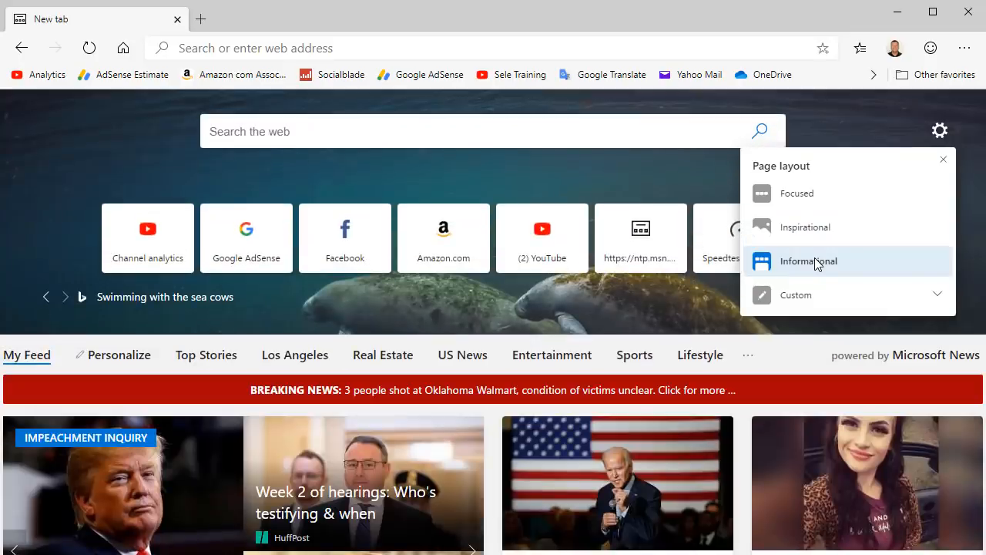
pyautogui.click(796, 294)
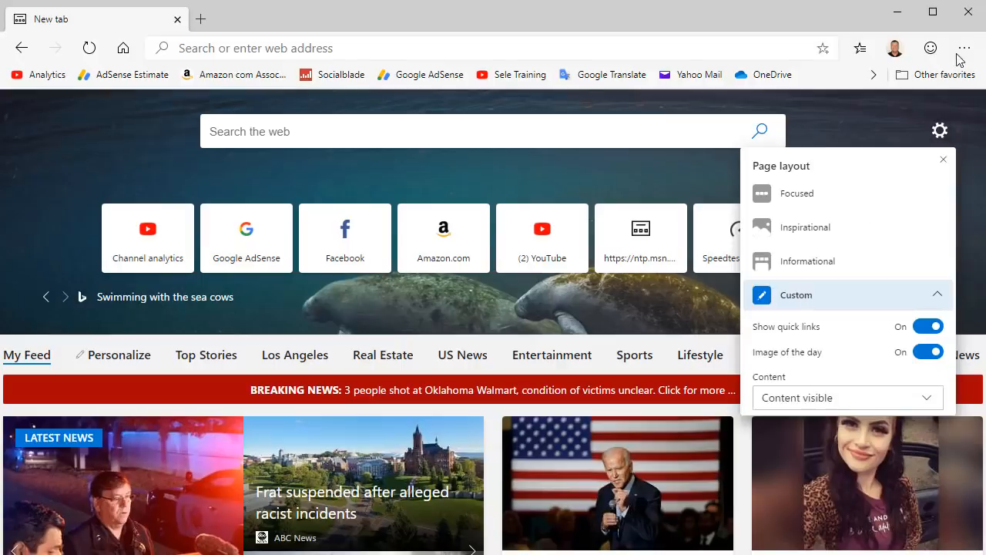
# Step: Open and dismiss the Settings and more menu, then show the synced personal profile details
pyautogui.click(964, 48)
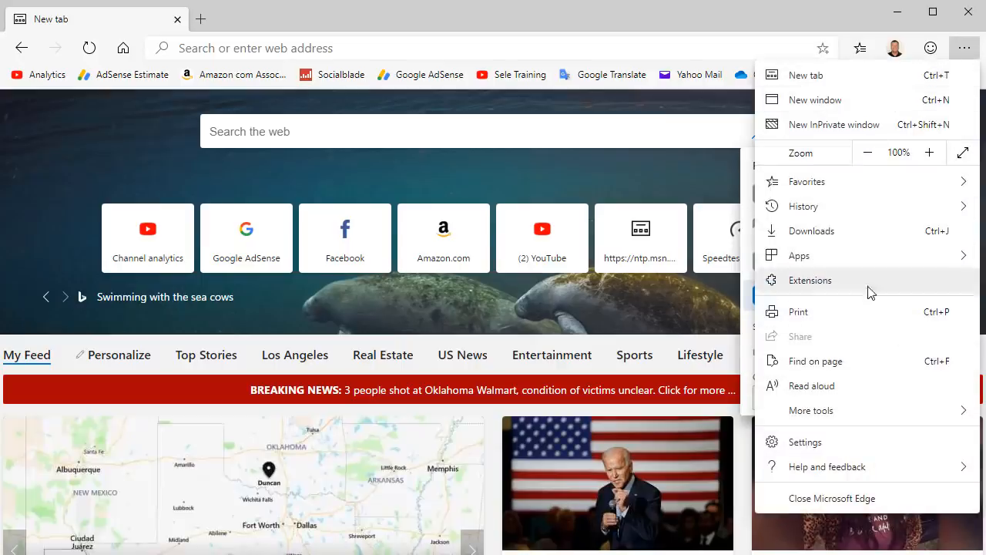
pyautogui.moveTo(868, 385)
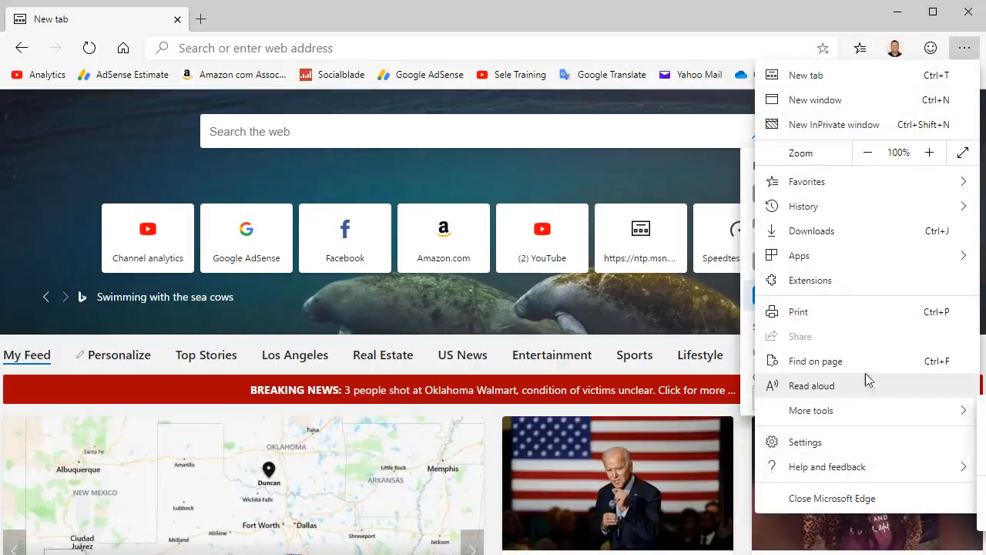
pyautogui.click(894, 47)
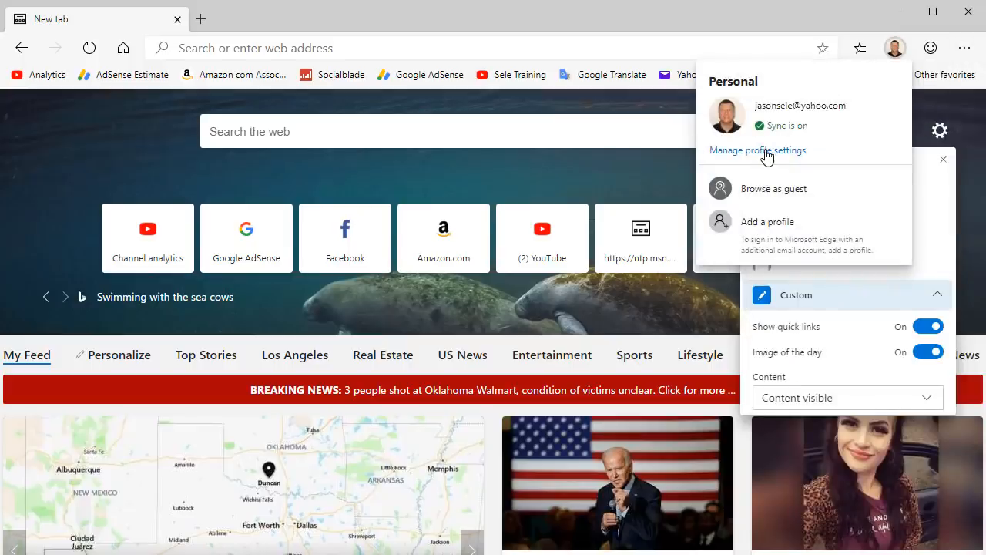
pyautogui.click(757, 149)
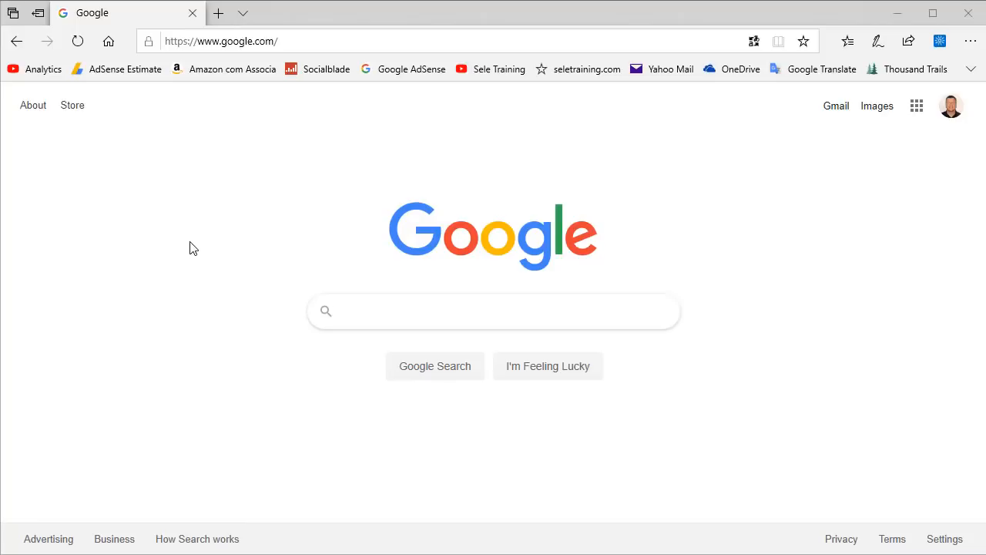
# Step: Load the Analytics favorite in legacy Edge, then in Chromium Edge, and return to a new tab
pyautogui.click(42, 69)
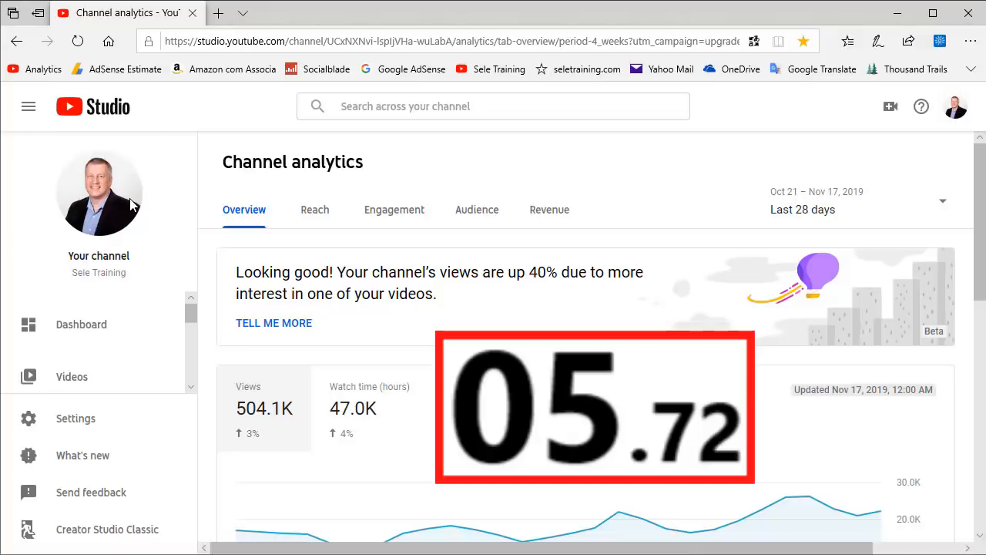
pyautogui.click(200, 19)
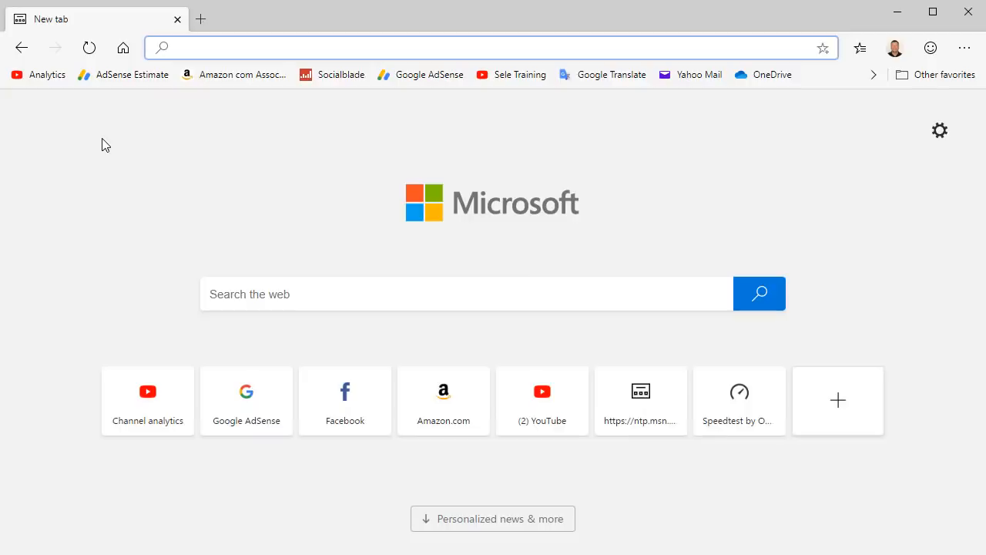
pyautogui.click(37, 74)
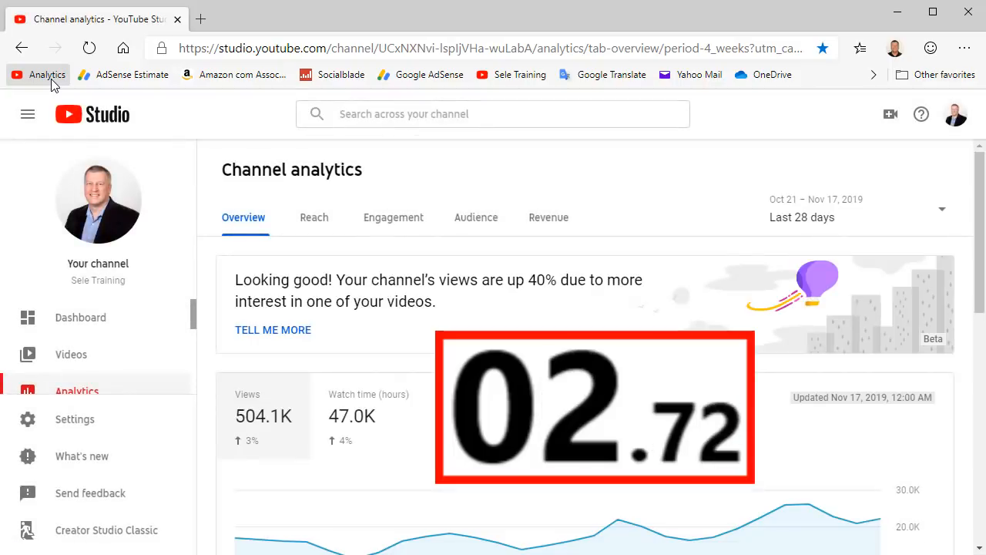
pyautogui.click(200, 18)
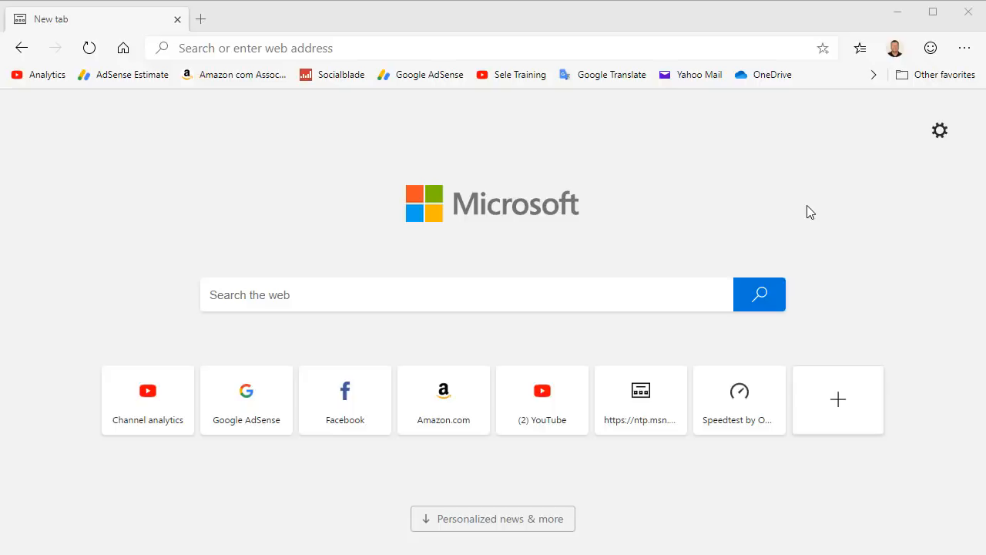
# Step: Open Settings > Privacy and services to view Basic, Balanced and Strict tracking prevention
pyautogui.click(964, 48)
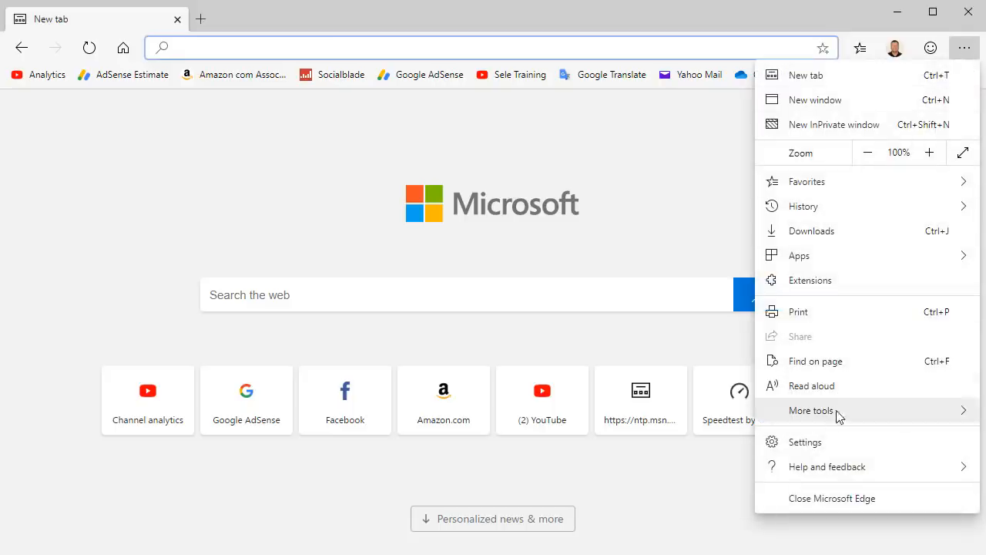
pyautogui.click(805, 442)
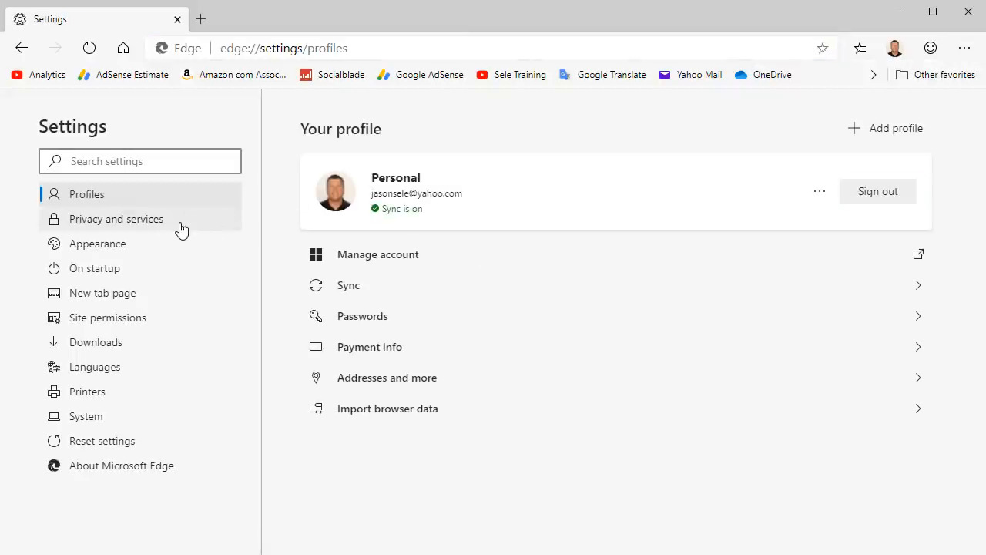
pyautogui.click(115, 219)
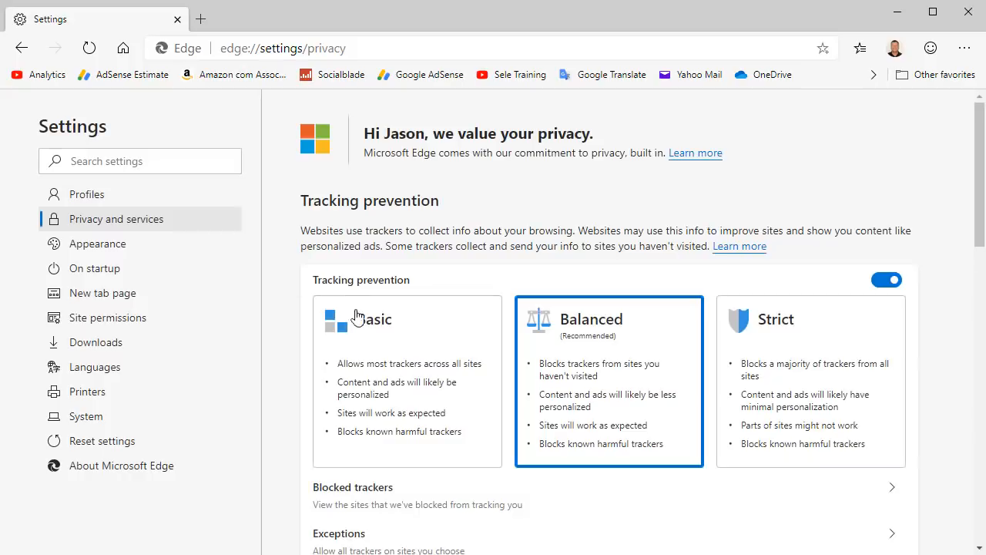
pyautogui.moveTo(568, 362)
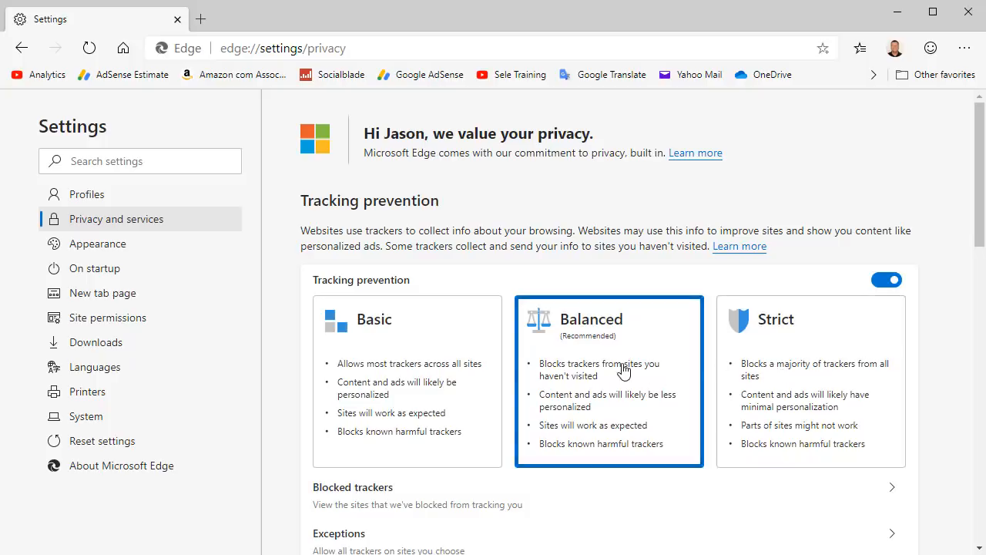
pyautogui.moveTo(677, 335)
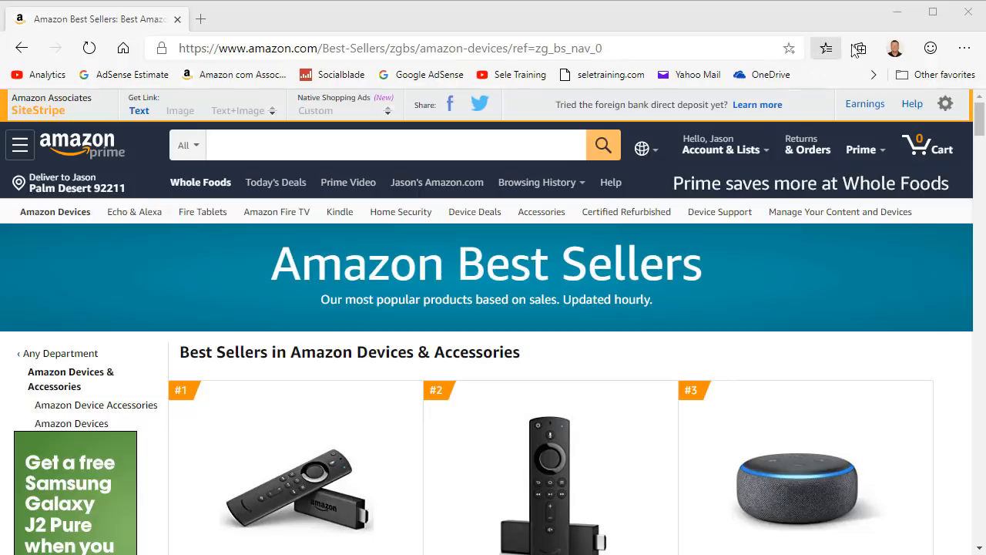
# Step: Start an 'Amazon Devices' collection and add the Amazon Best Sellers devices page to it
pyautogui.click(860, 48)
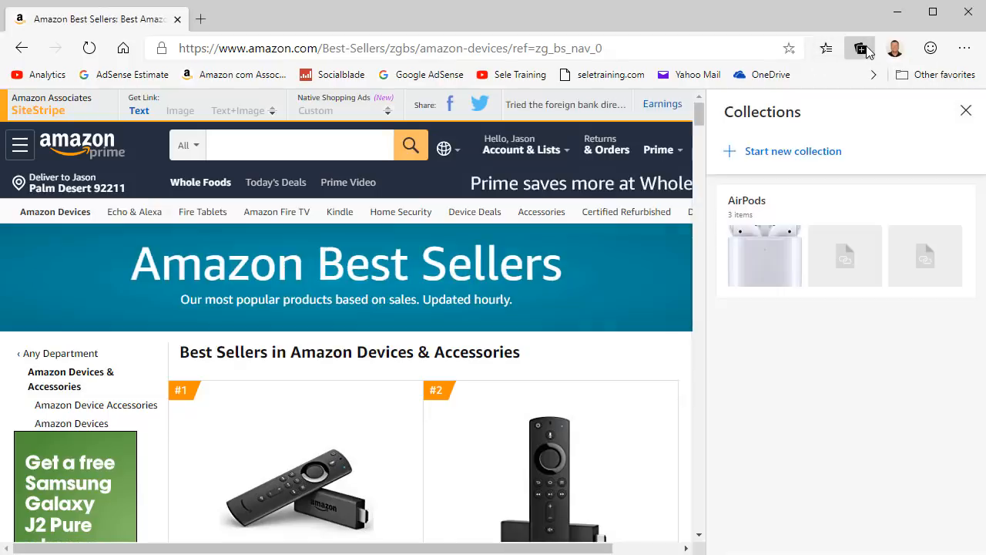
pyautogui.moveTo(812, 102)
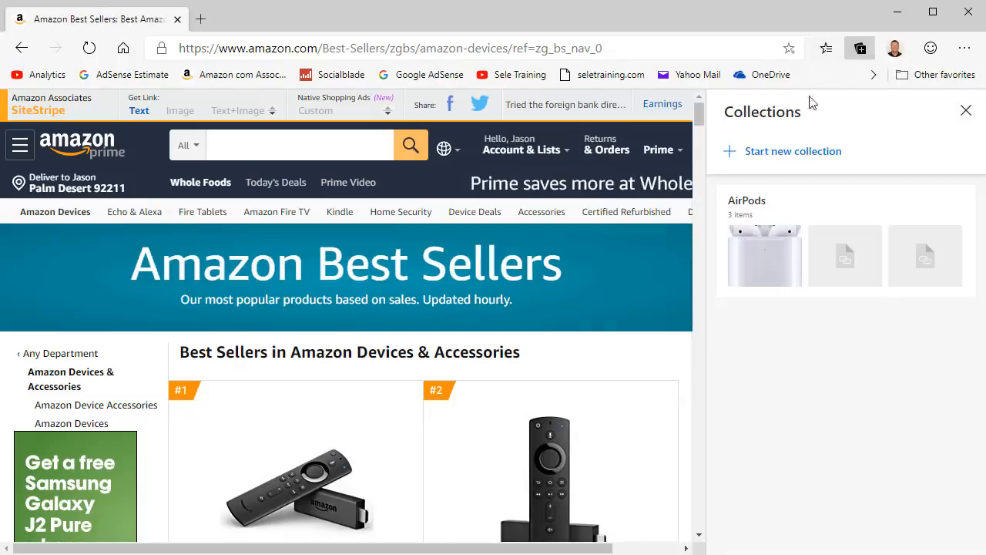
pyautogui.click(793, 151)
pyautogui.write('Amazon Devices')
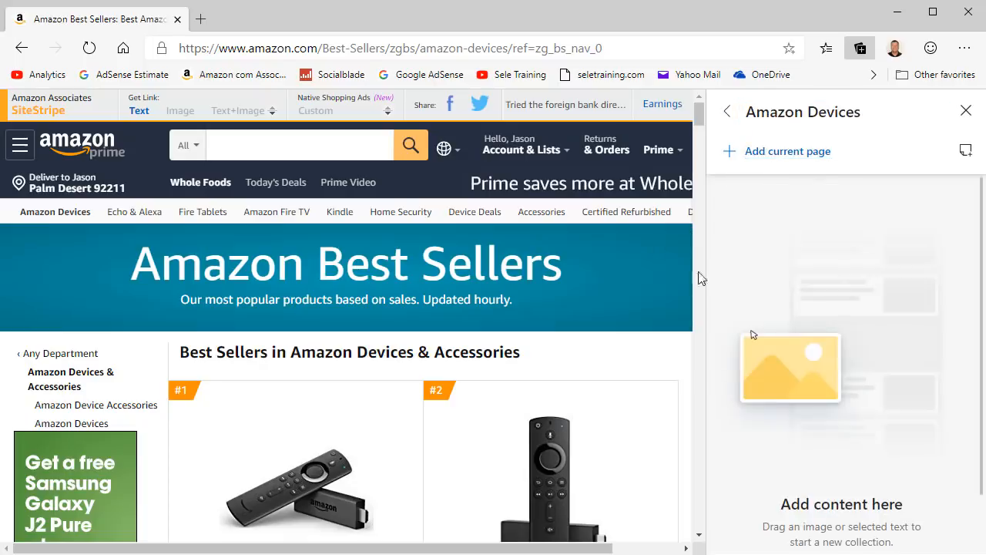
pyautogui.click(787, 151)
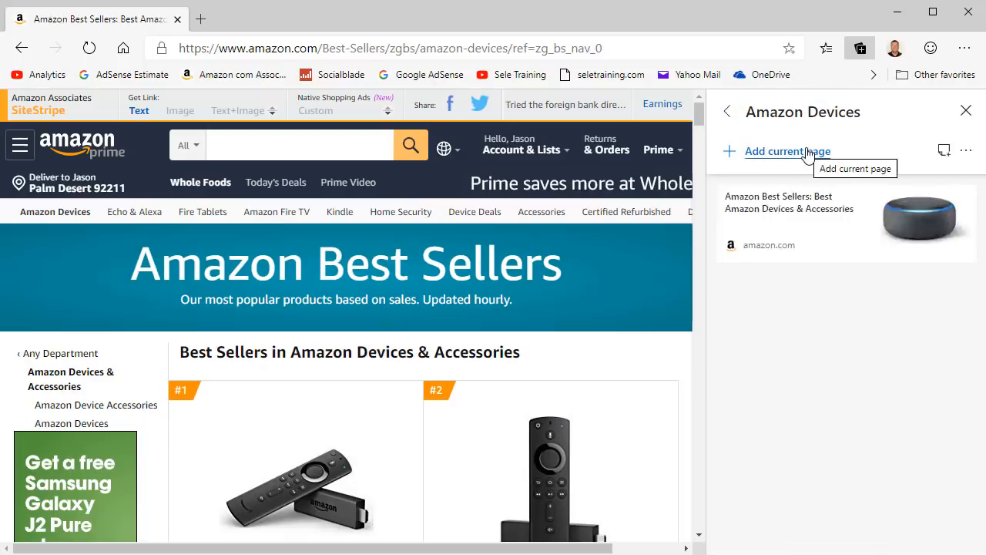
pyautogui.moveTo(607, 314)
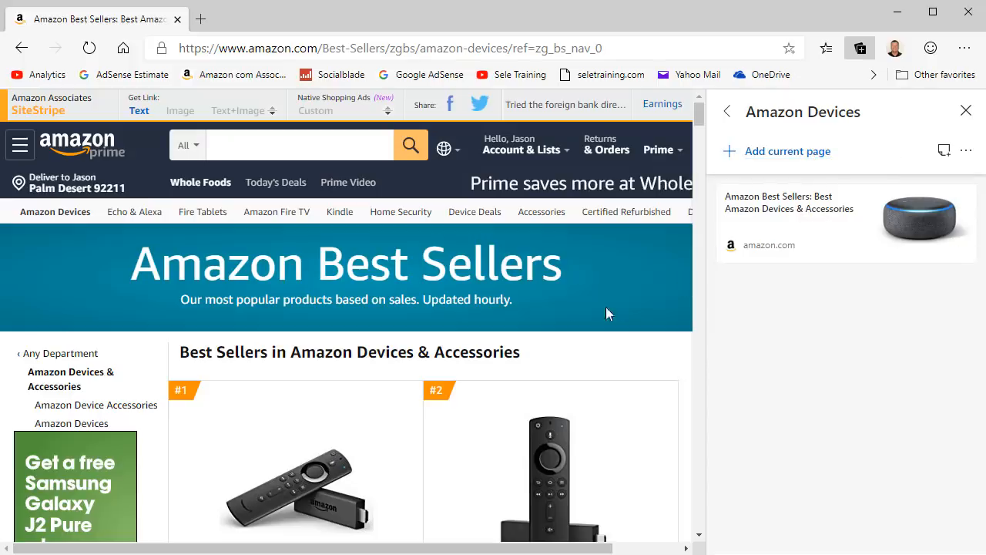
# Step: Open the Fire TV Stick link's options, then dismiss the empty email draft without sending
pyautogui.scroll(-3)
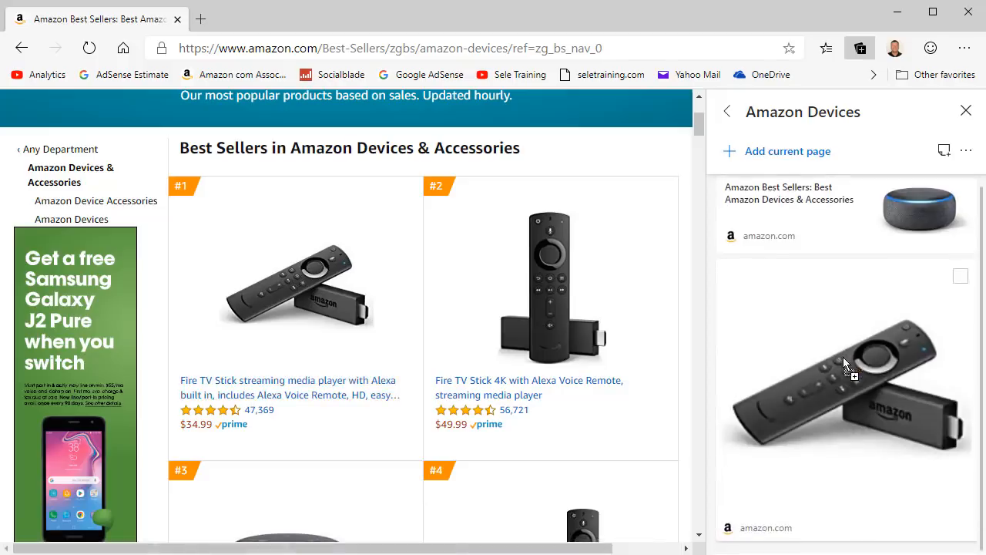
pyautogui.moveTo(270, 387)
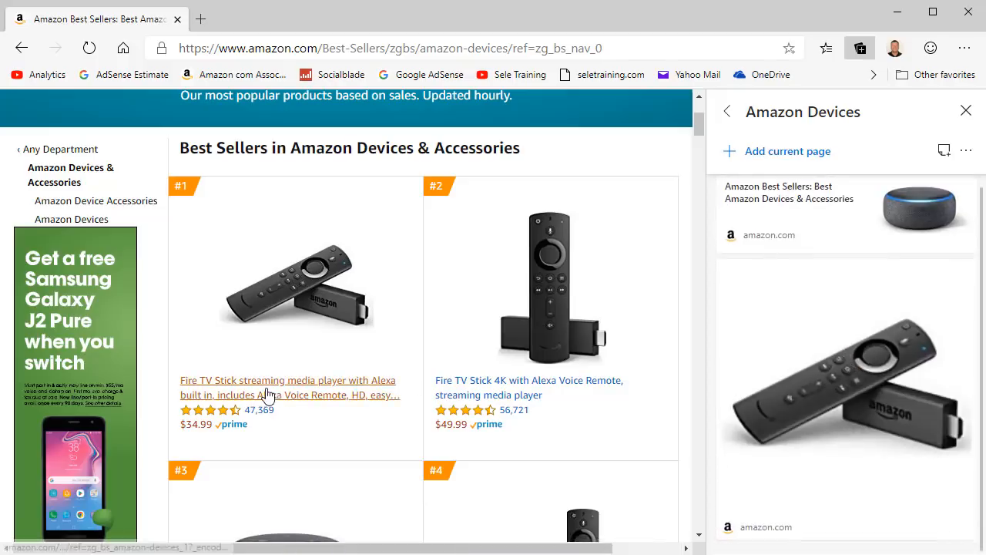
pyautogui.rightClick(287, 387)
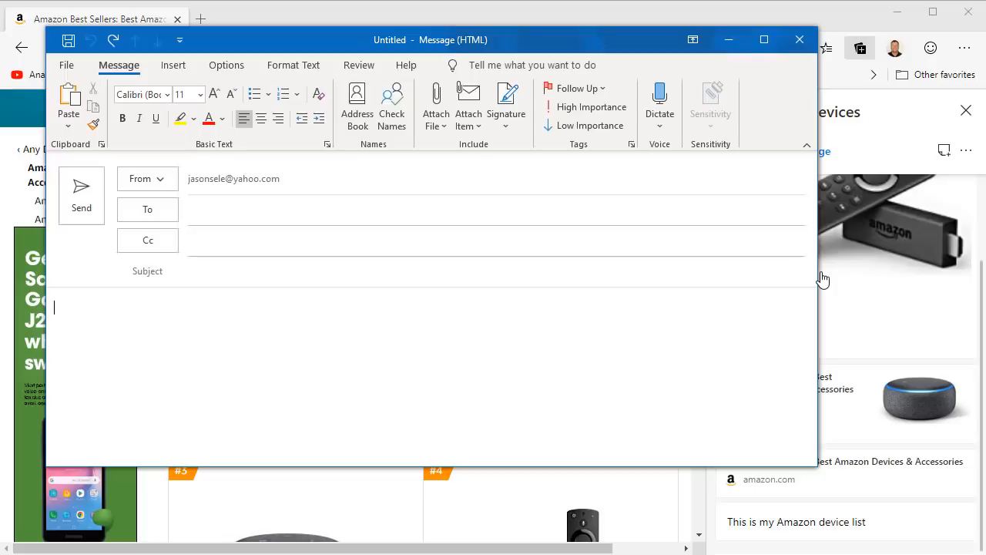
pyautogui.moveTo(344, 341)
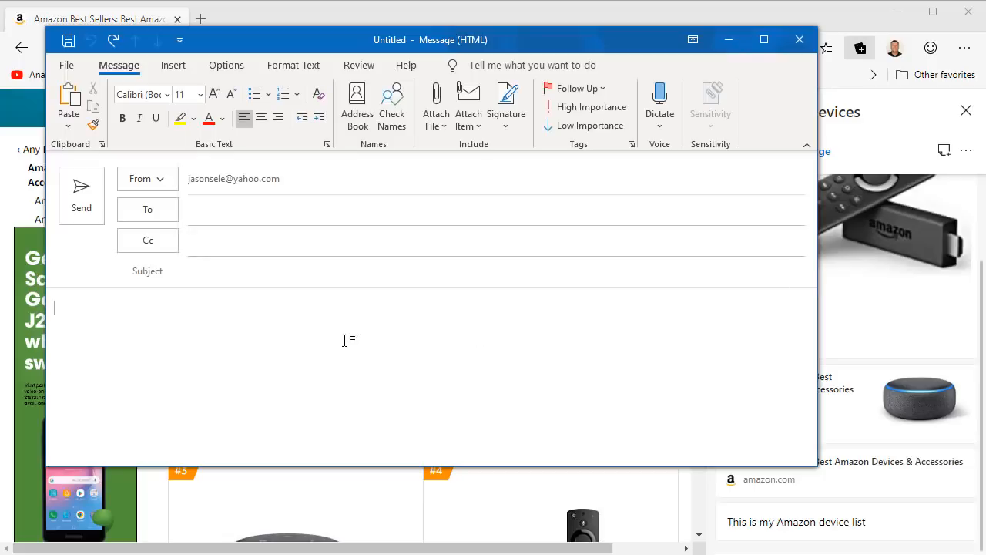
pyautogui.press('ctrl+v')
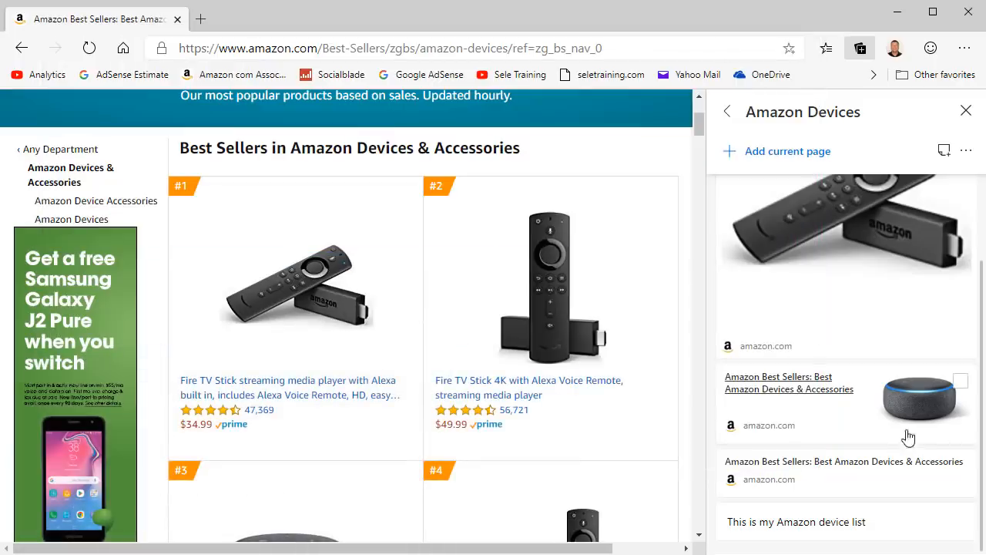
pyautogui.moveTo(973, 164)
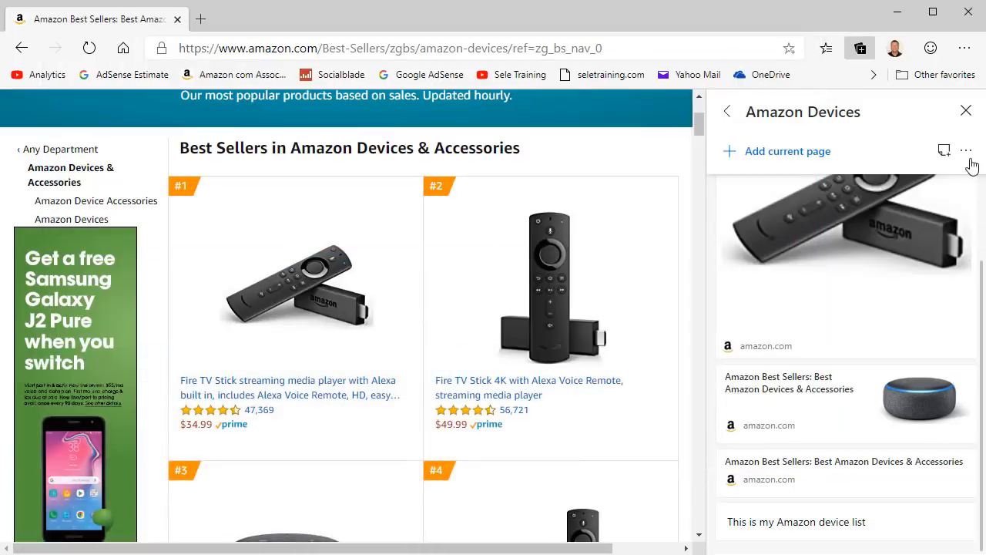
# Step: Send the Amazon Devices collection to Excel from its more-options menu
pyautogui.click(966, 150)
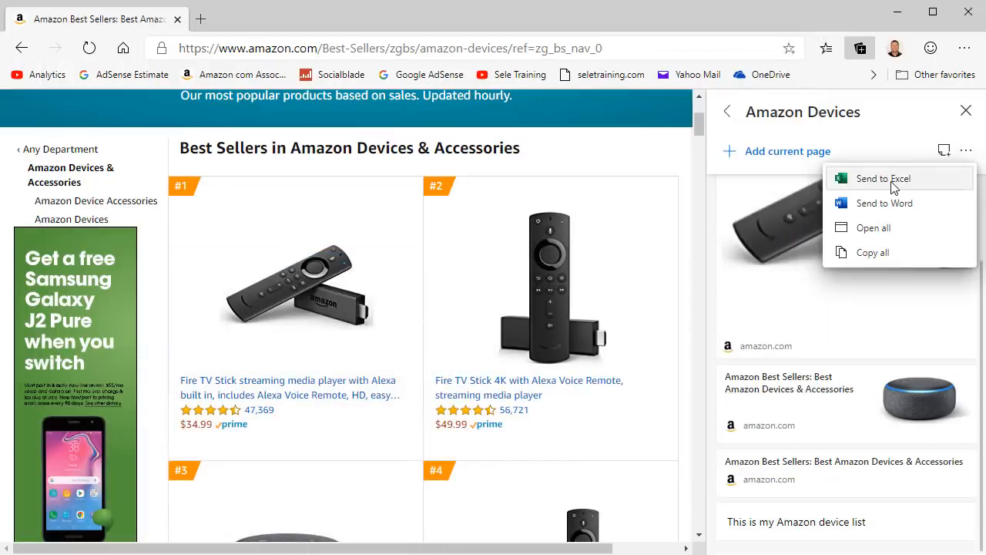
pyautogui.click(883, 178)
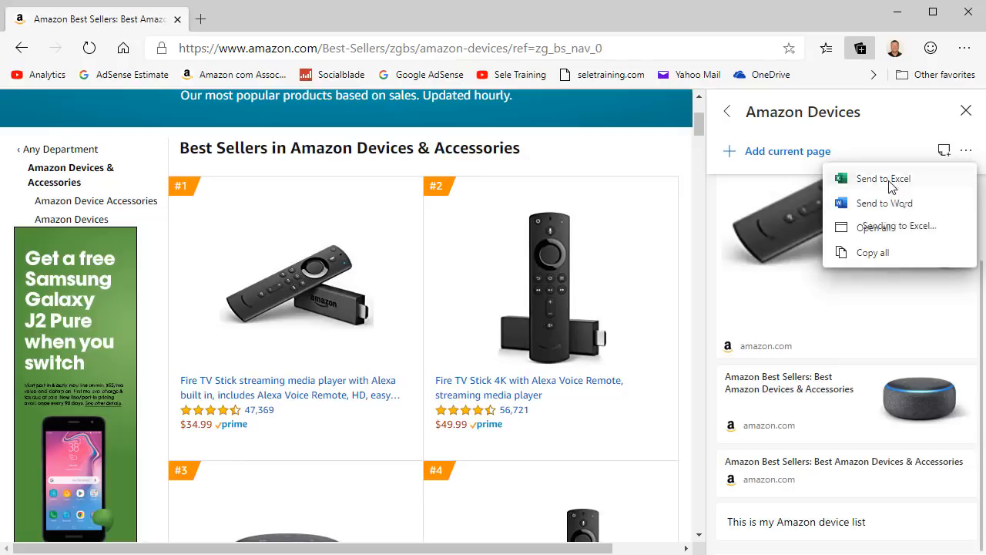
pyautogui.click(882, 178)
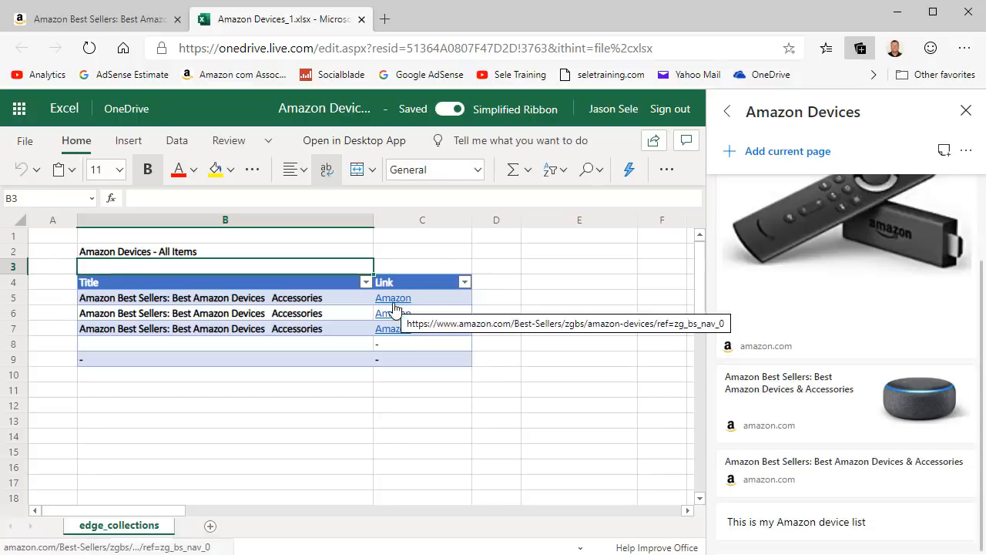
# Step: Inspect the first HYPERLINK cell in the Link column, then go back to all collections
pyautogui.click(393, 297)
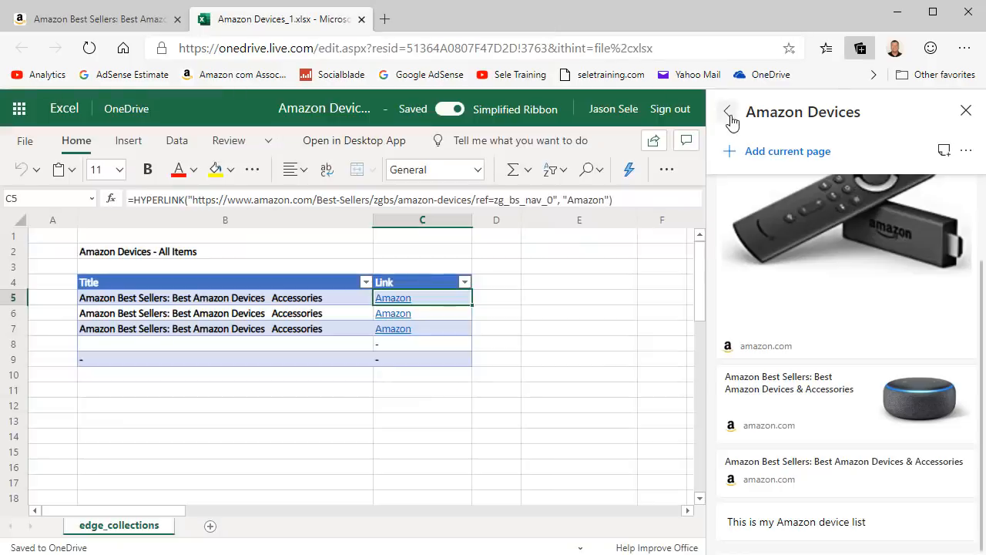
pyautogui.click(729, 112)
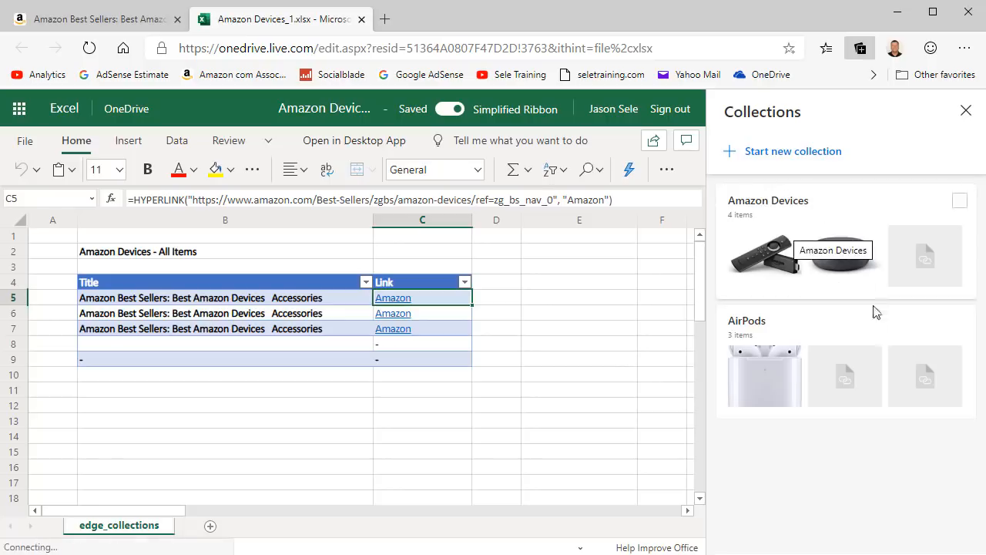
pyautogui.moveTo(832, 475)
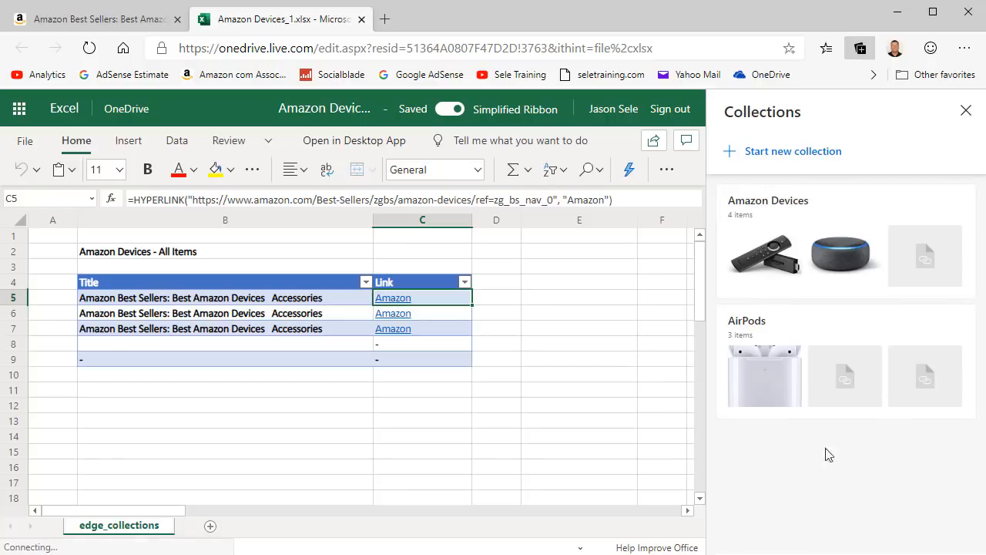
pyautogui.moveTo(845, 376)
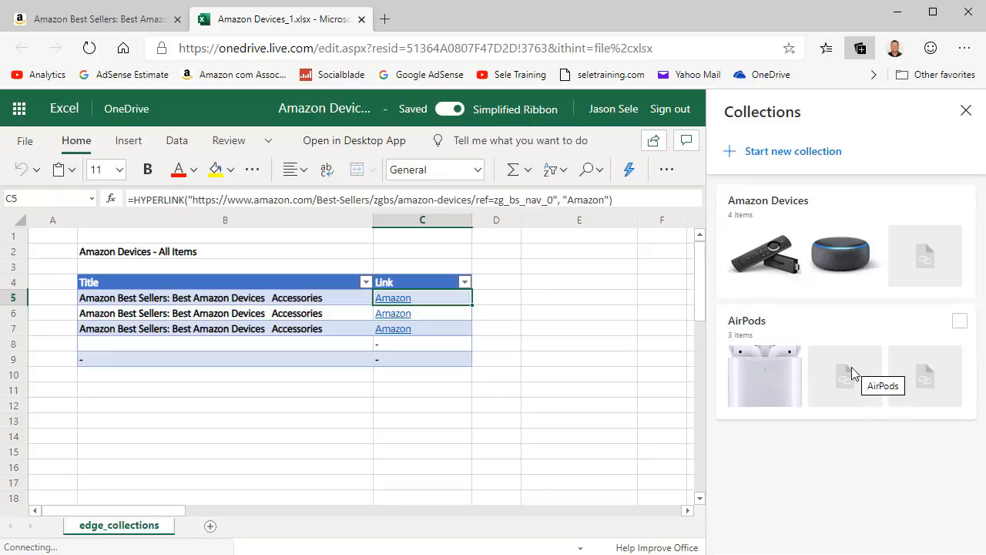
pyautogui.moveTo(839, 378)
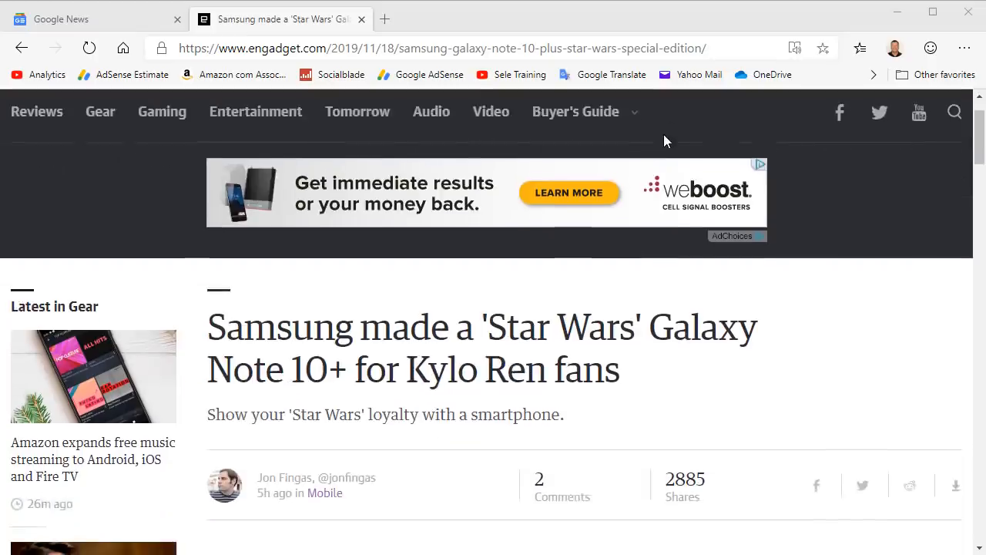
# Step: Scroll the Engadget Galaxy Note 10+ Star Wars article and open it in Immersive Reader
pyautogui.scroll(-3)
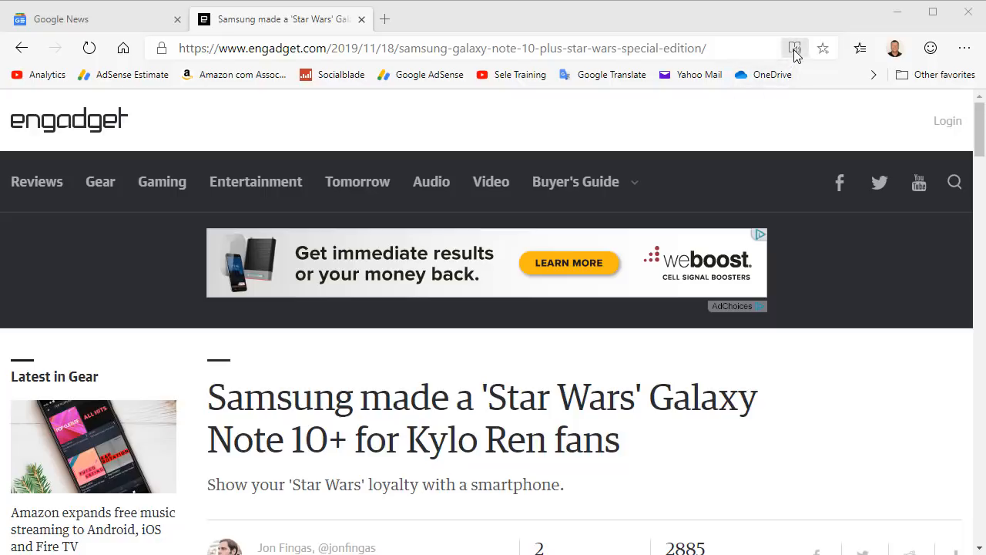
pyautogui.click(795, 48)
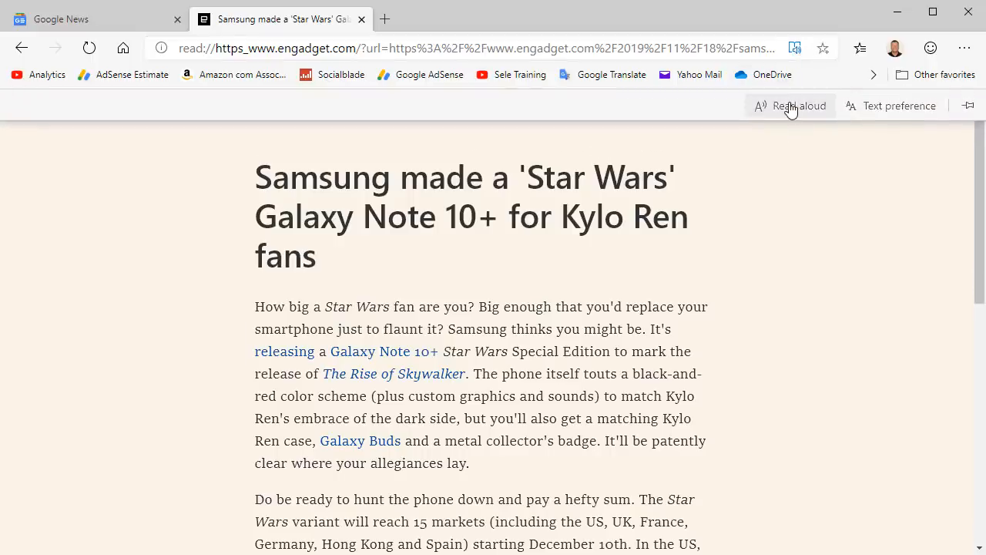
# Step: Start Read aloud, pause, and set a faster speed with the Microsoft Guy Online voice
pyautogui.click(790, 105)
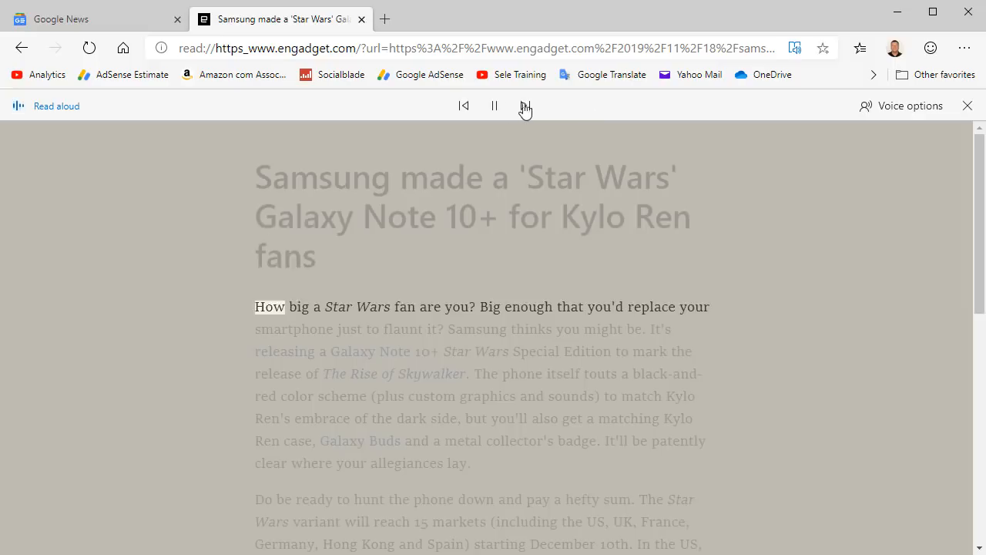
pyautogui.click(493, 106)
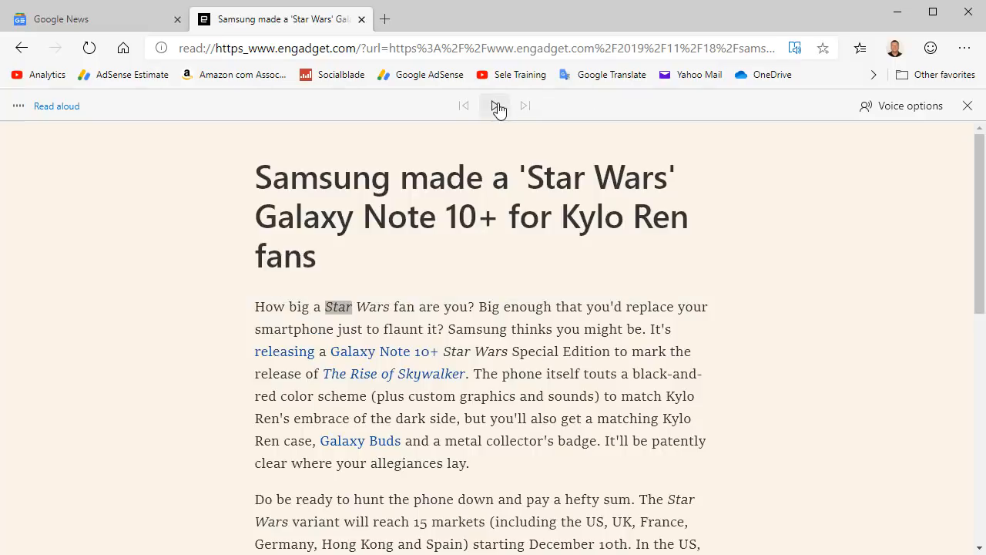
pyautogui.click(901, 105)
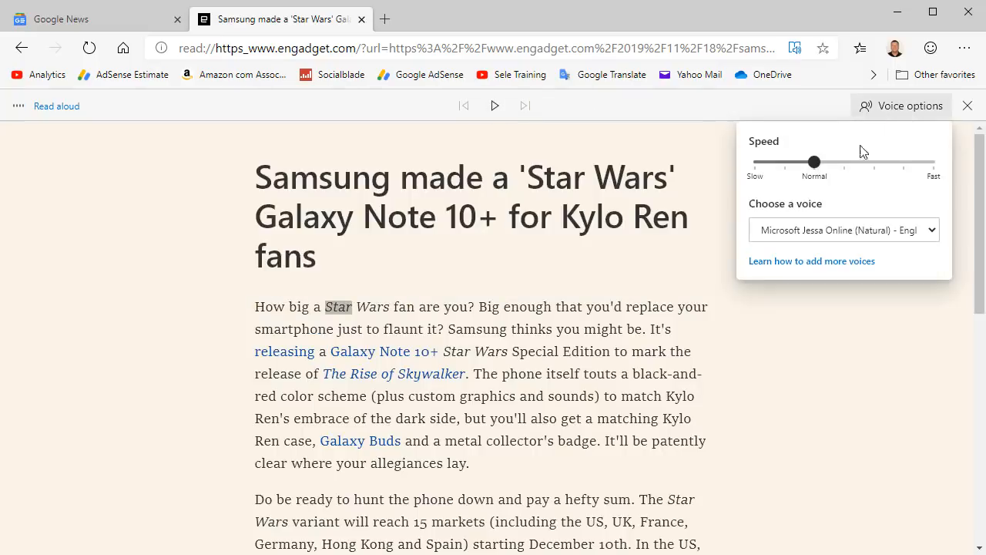
pyautogui.moveTo(814, 162); pyautogui.dragTo(843, 162)
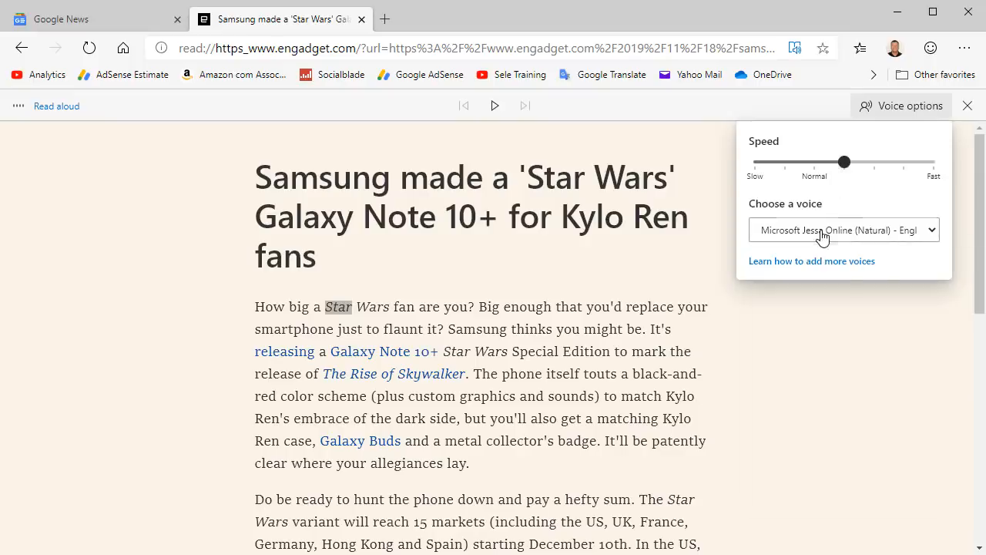
pyautogui.click(844, 229)
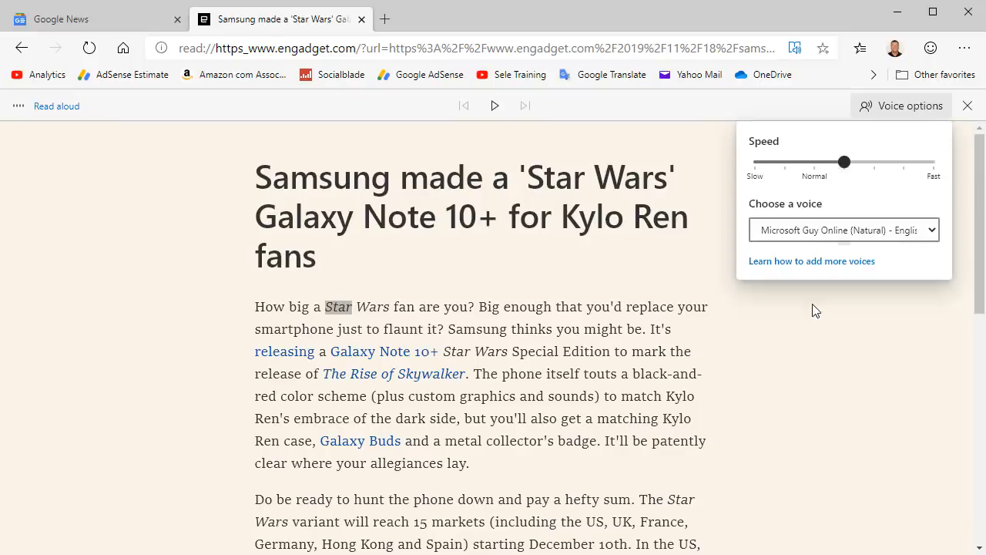
# Step: Play and pause narration in the new voice, then switch to the Top 10 Excel New Features video
pyautogui.click(494, 105)
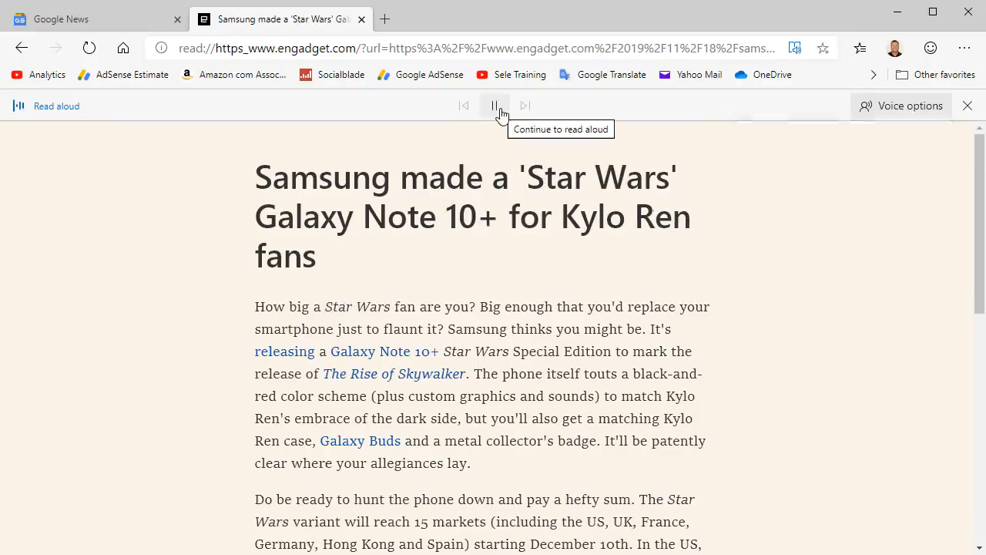
pyautogui.click(494, 106)
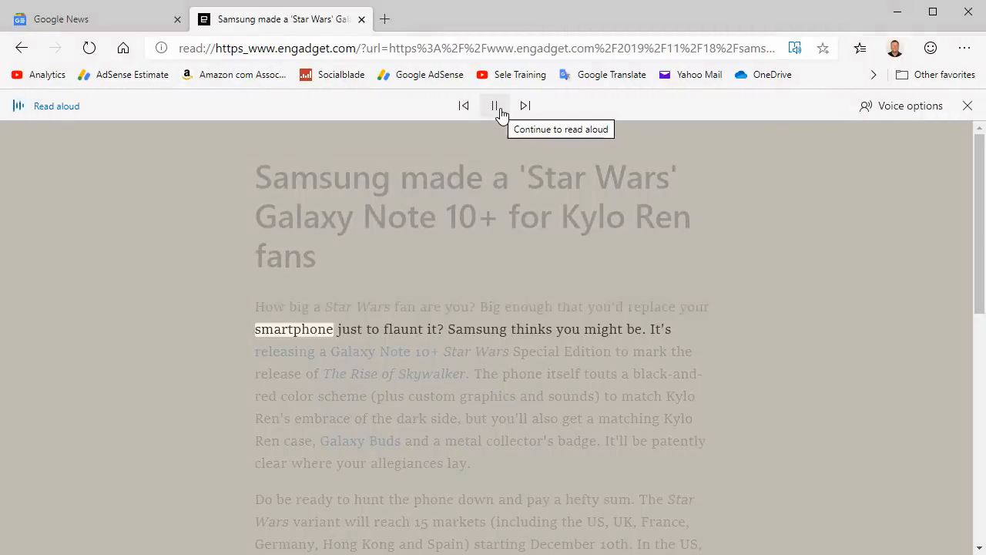
pyautogui.click(495, 106)
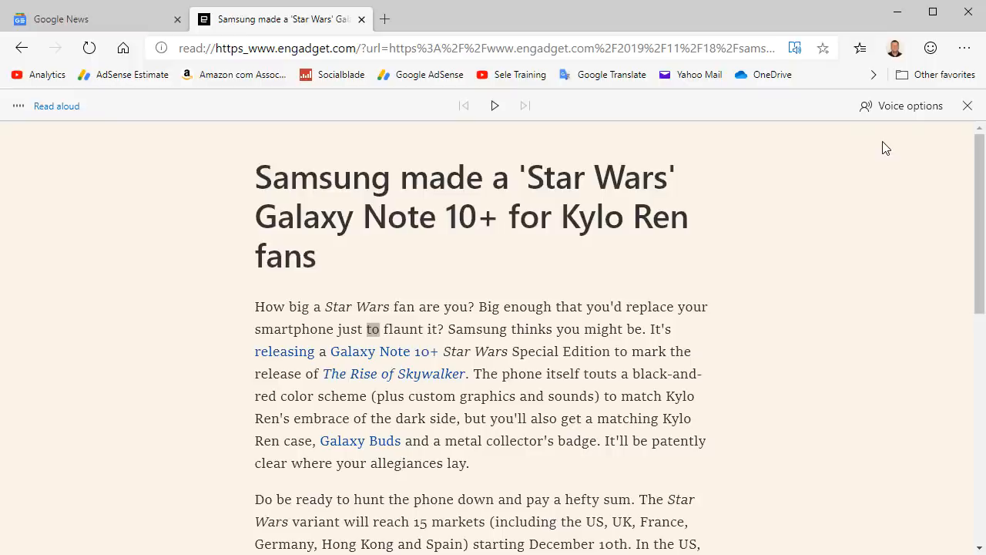
pyautogui.click(85, 19)
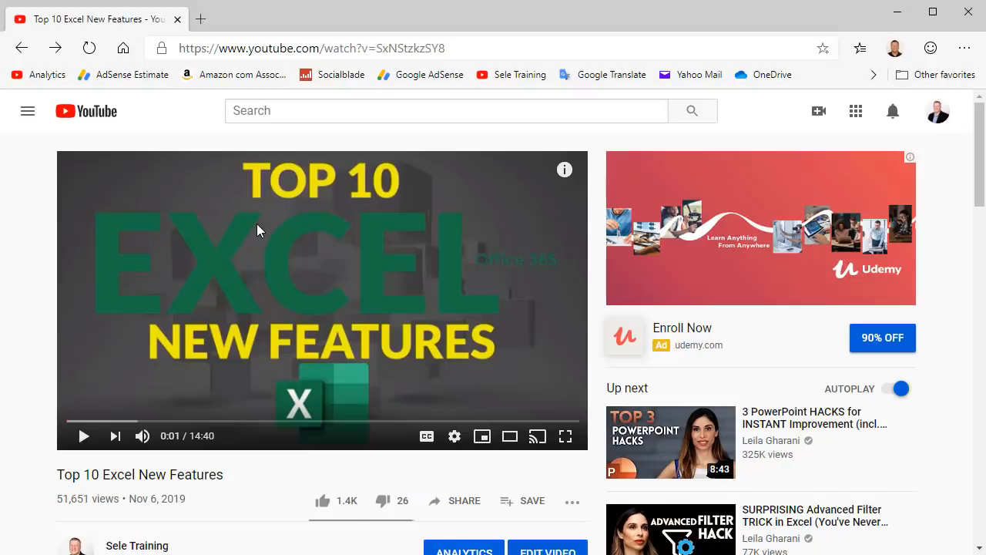
pyautogui.rightClick(258, 230)
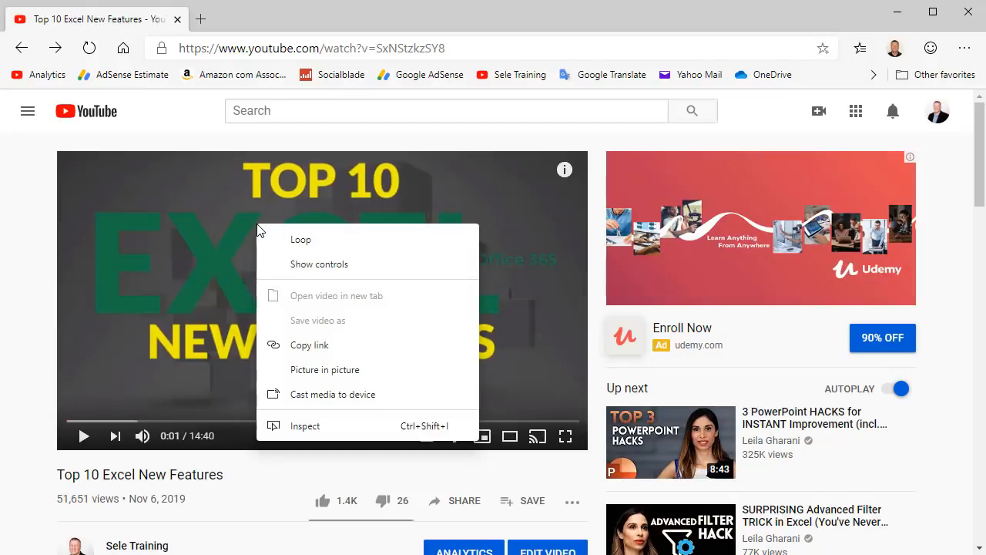
pyautogui.moveTo(324, 369)
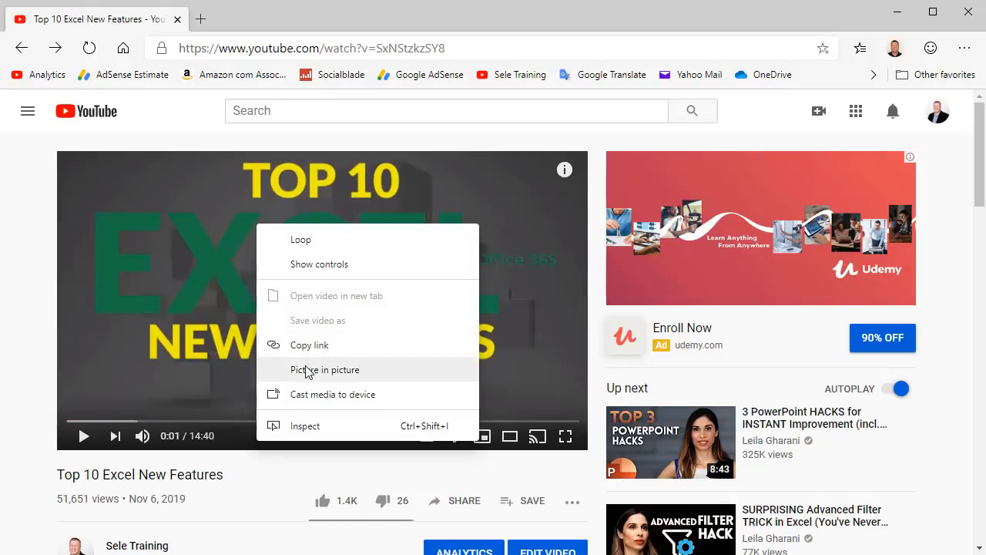
pyautogui.click(324, 369)
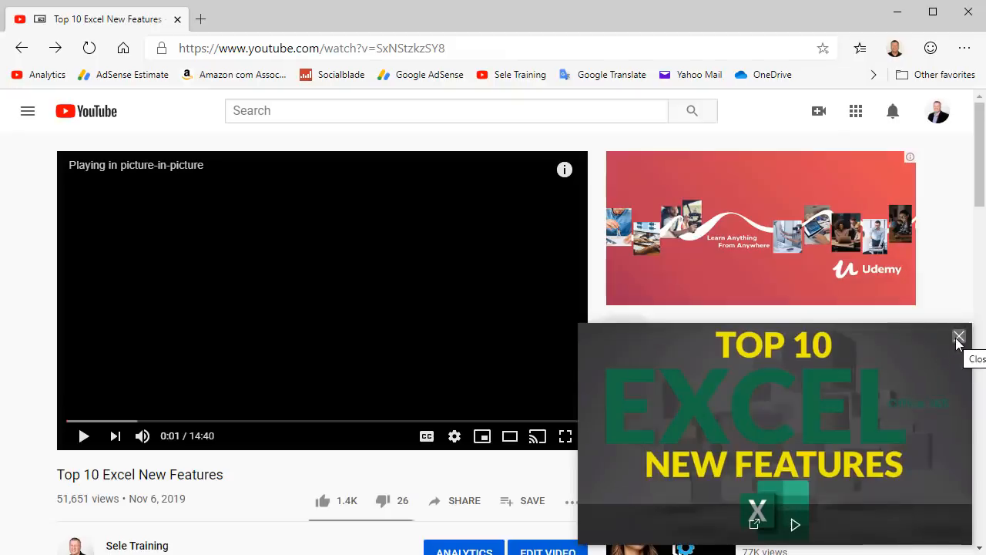
pyautogui.click(959, 337)
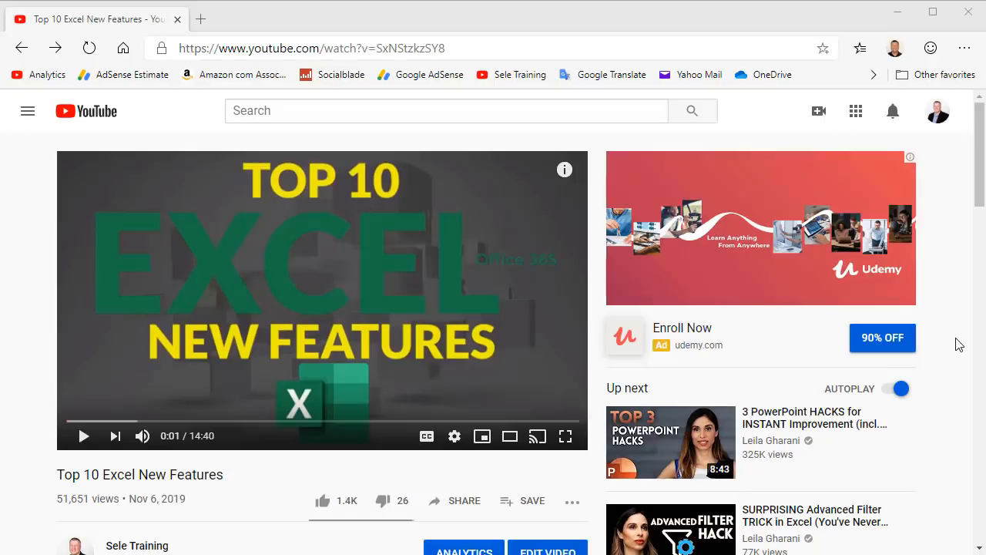
# Step: Cast the Top 10 Excel New Features video to the 50" TCL Roku TV
pyautogui.rightClick(300, 258)
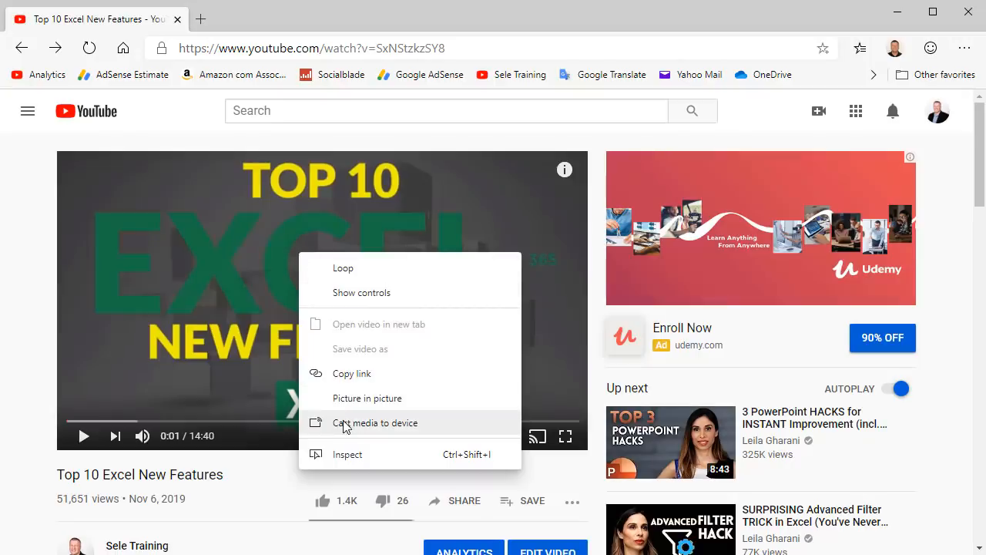
pyautogui.moveTo(408, 422)
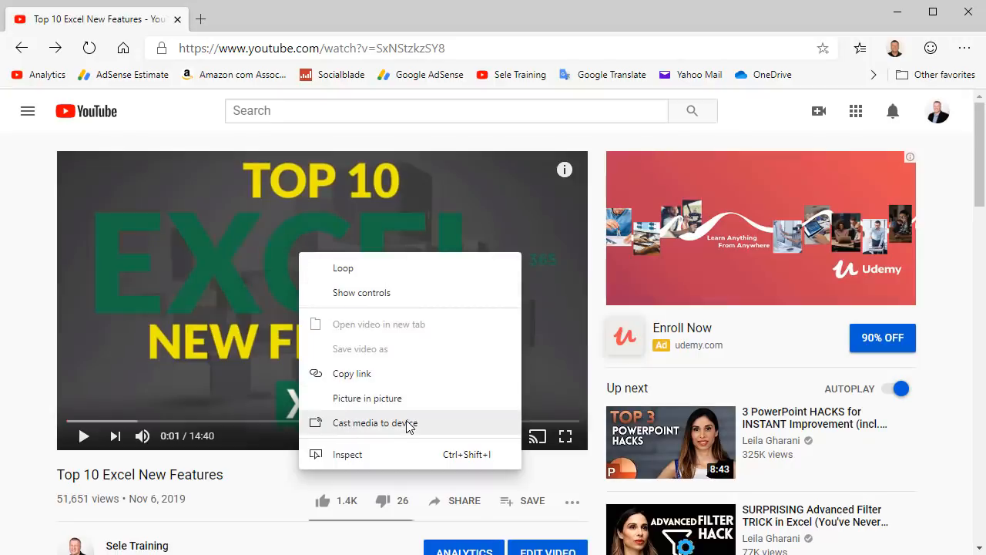
pyautogui.click(375, 422)
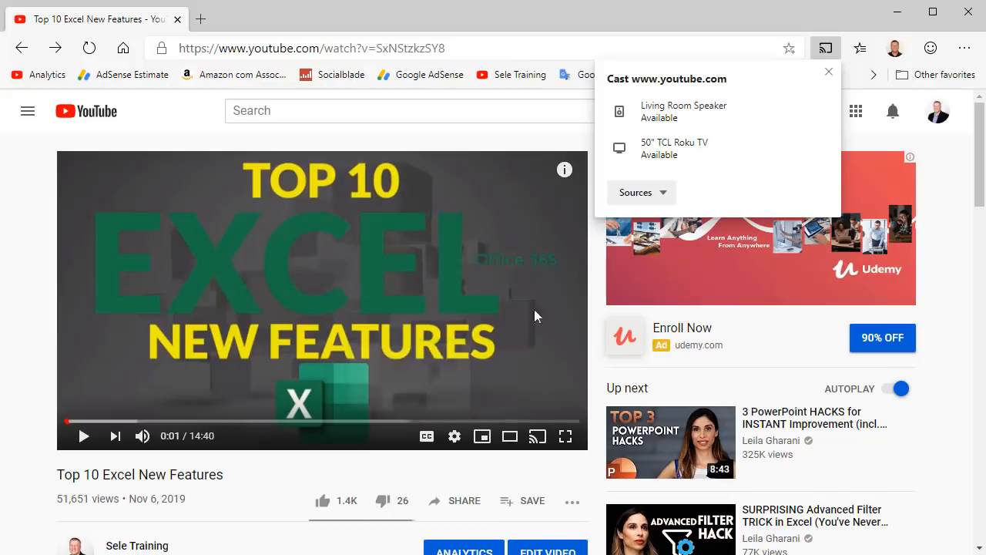
pyautogui.click(674, 148)
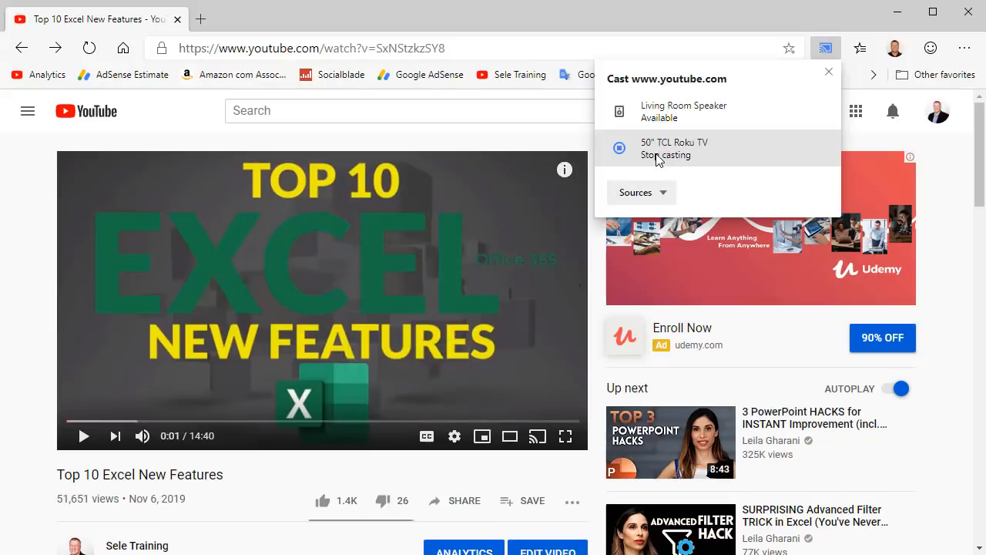
pyautogui.click(674, 148)
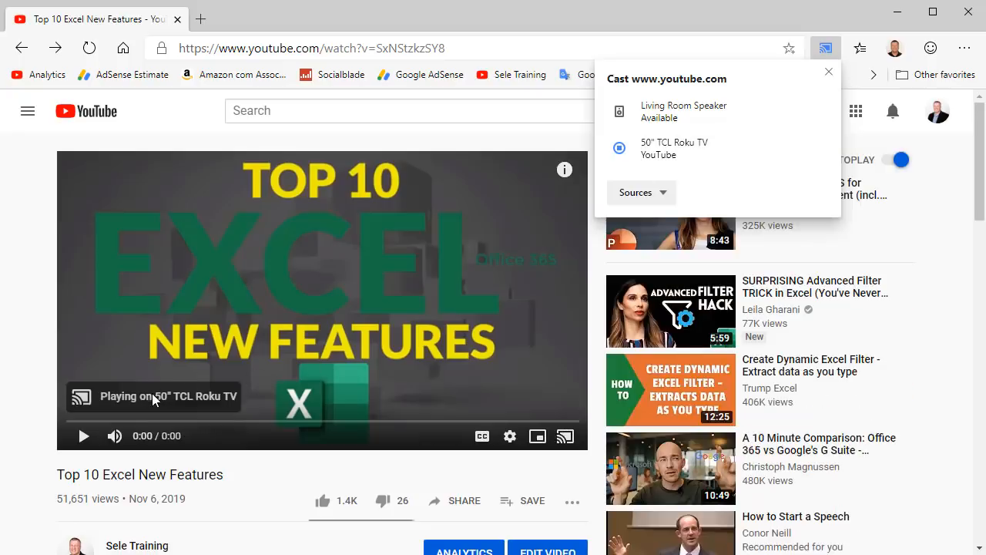
pyautogui.click(829, 72)
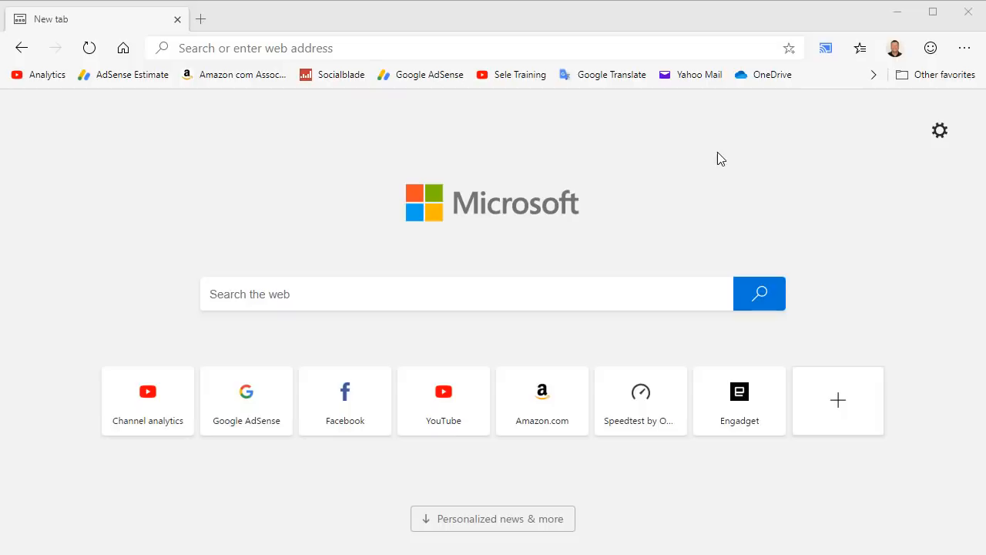
pyautogui.moveTo(934, 70)
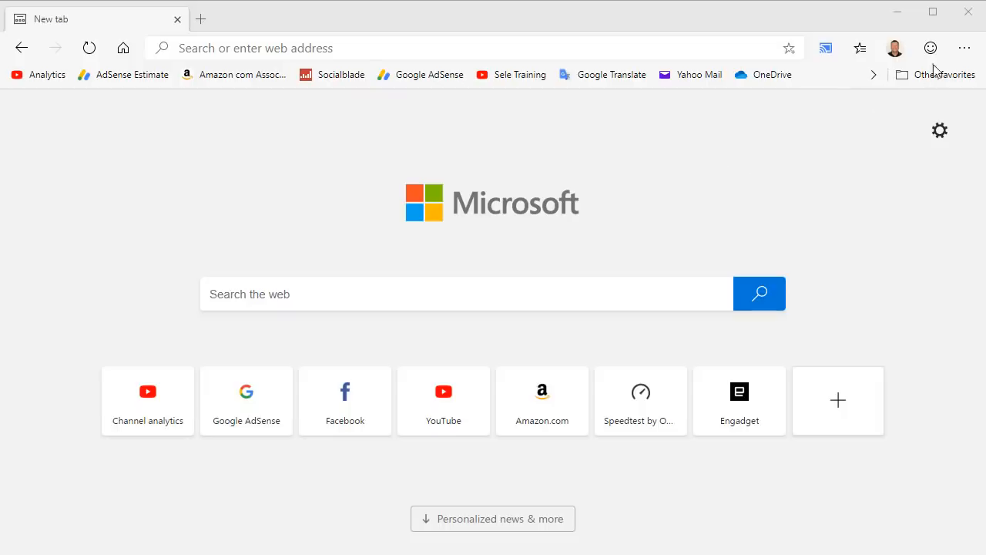
pyautogui.click(965, 48)
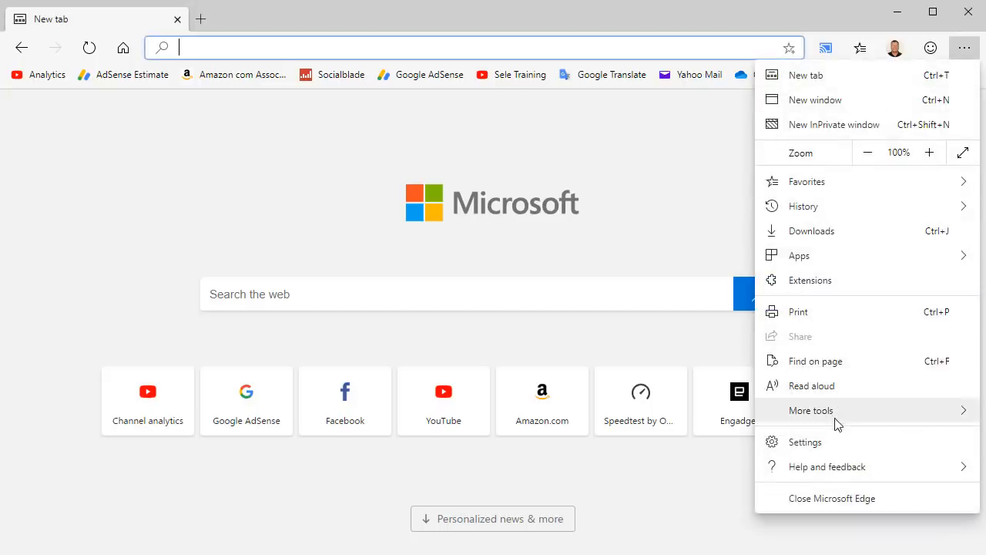
pyautogui.click(804, 442)
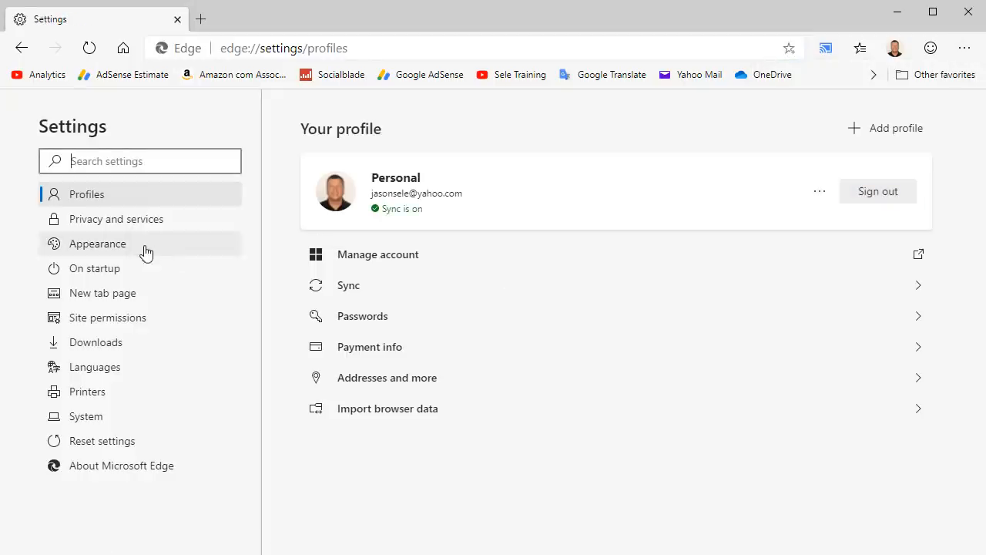
pyautogui.click(97, 243)
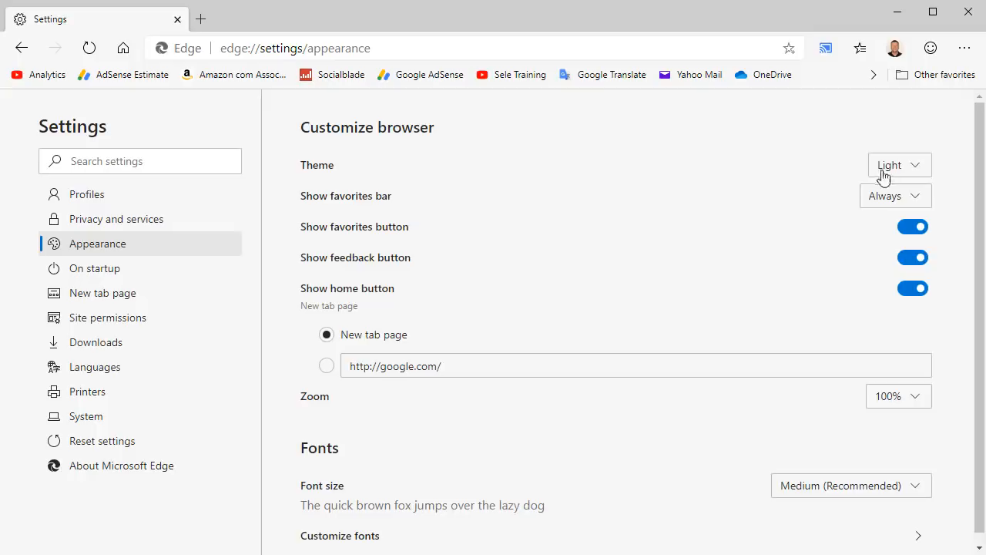
pyautogui.click(898, 164)
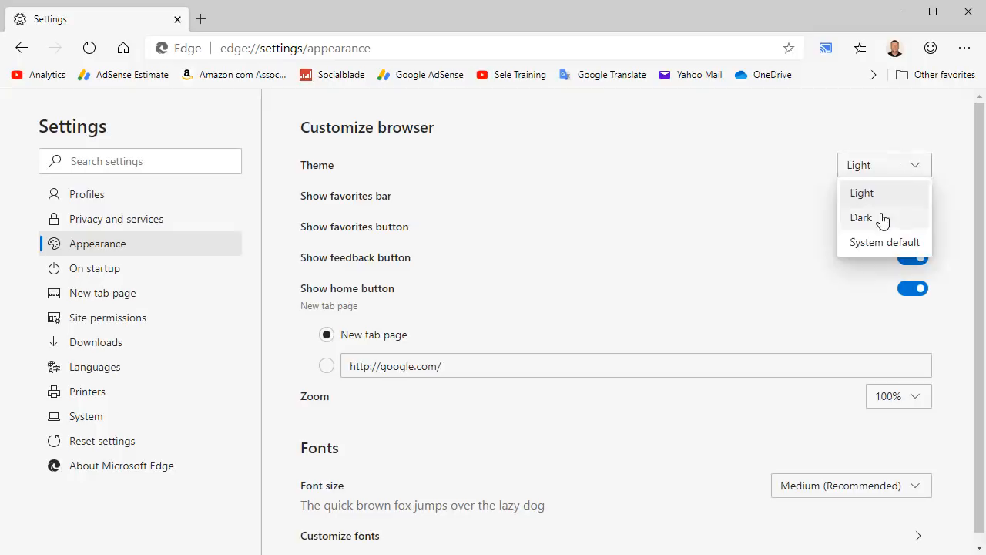
pyautogui.click(862, 217)
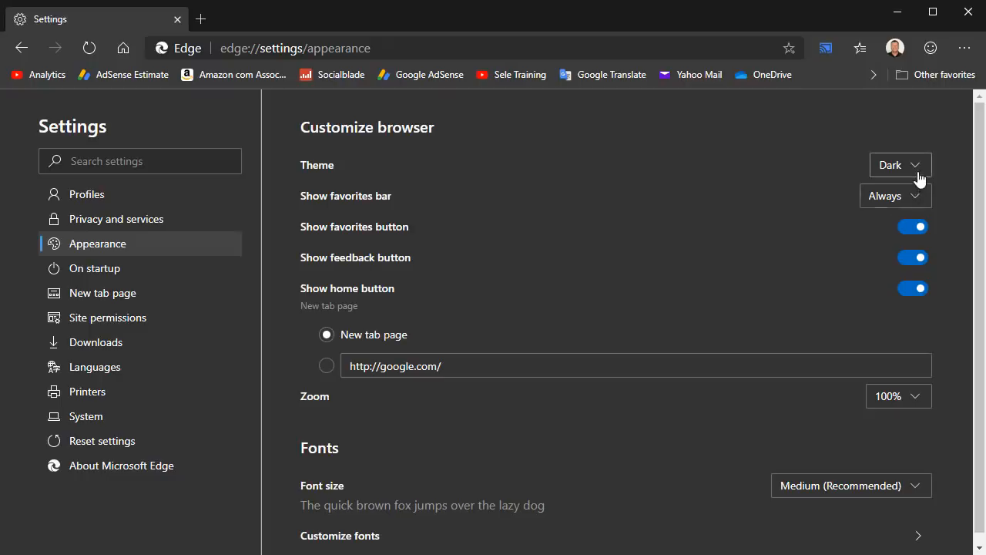
pyautogui.click(899, 164)
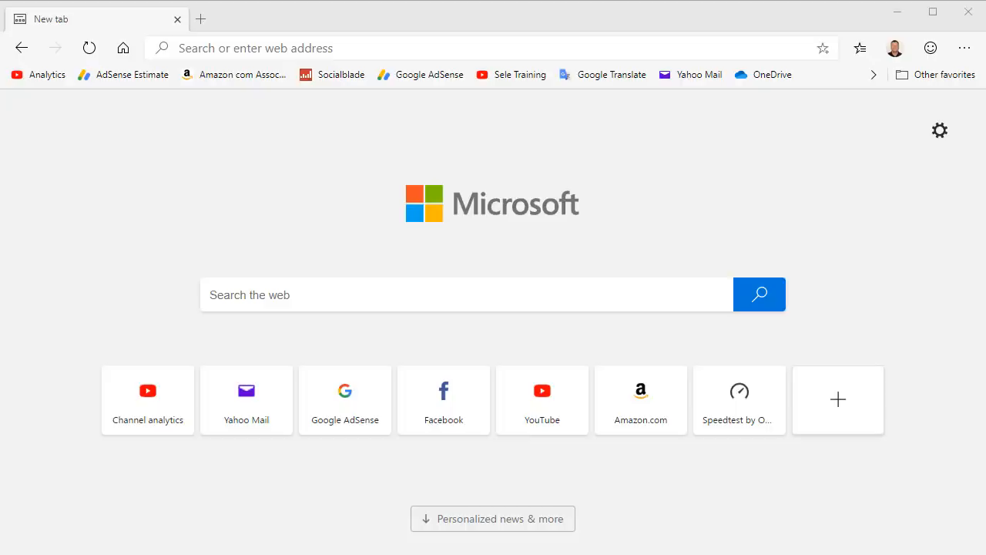
pyautogui.moveTo(523, 346)
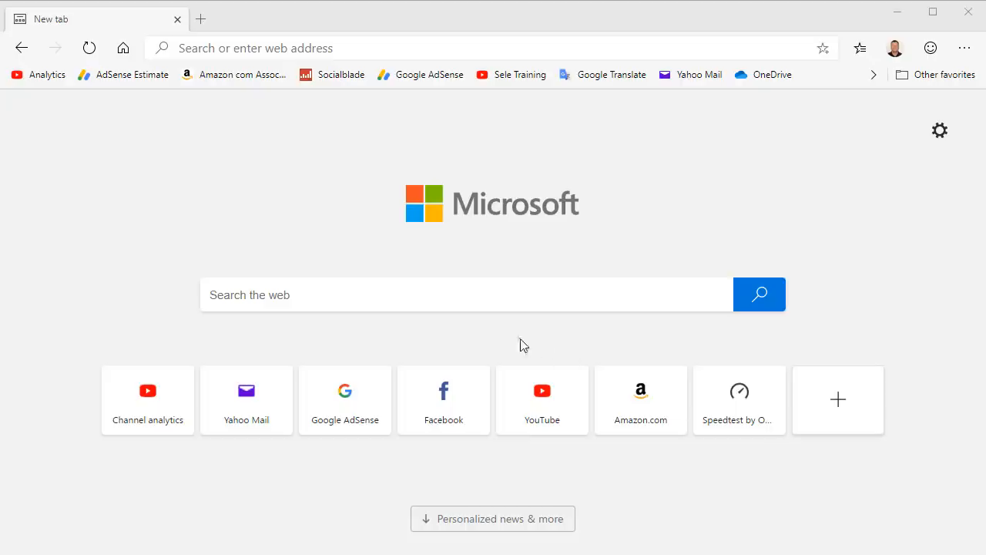
# Step: Search 'google maps' from the new tab page and follow the Google Maps result on Bing
pyautogui.write('google')
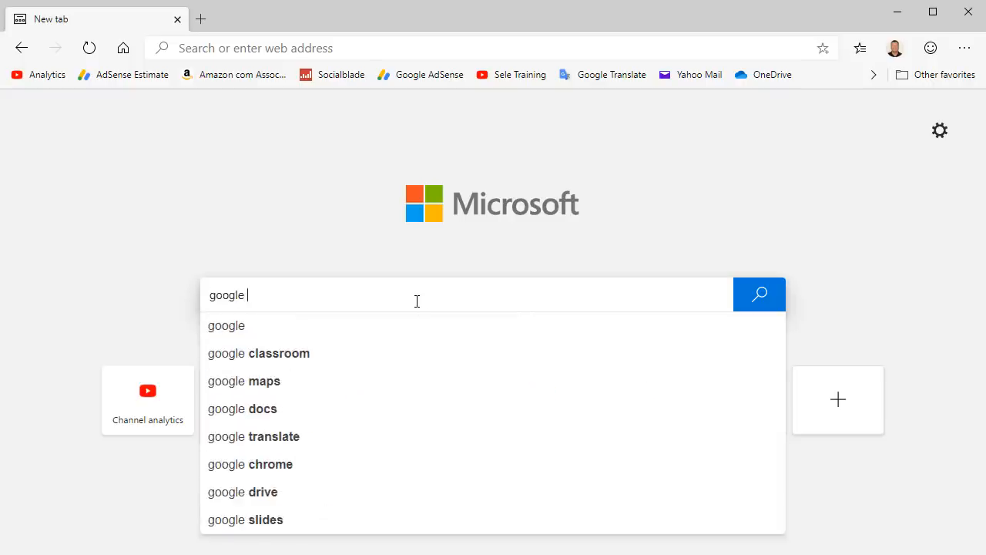
pyautogui.click(243, 381)
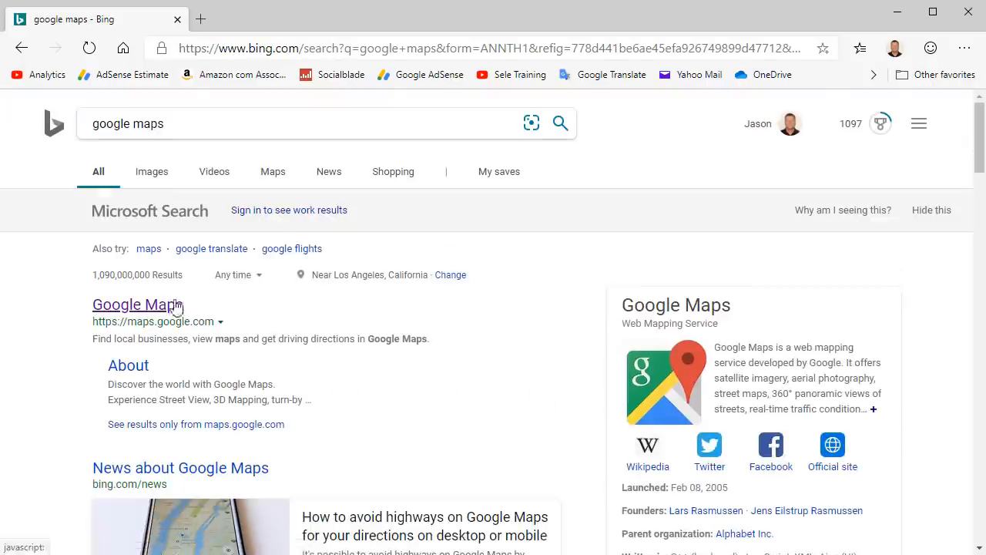
pyautogui.click(136, 304)
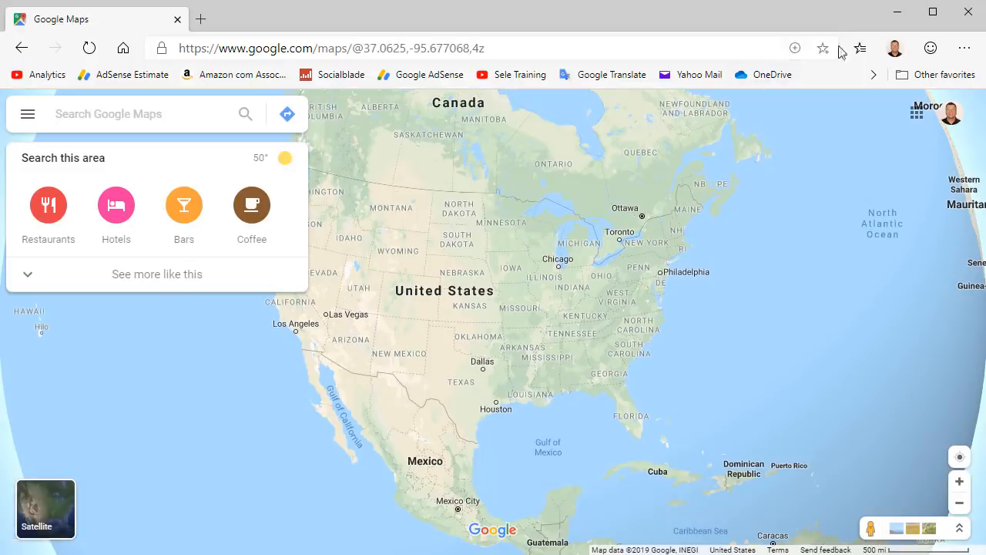
# Step: Install Google Maps as an app from Edge's Apps menu and open its window's options
pyautogui.click(963, 48)
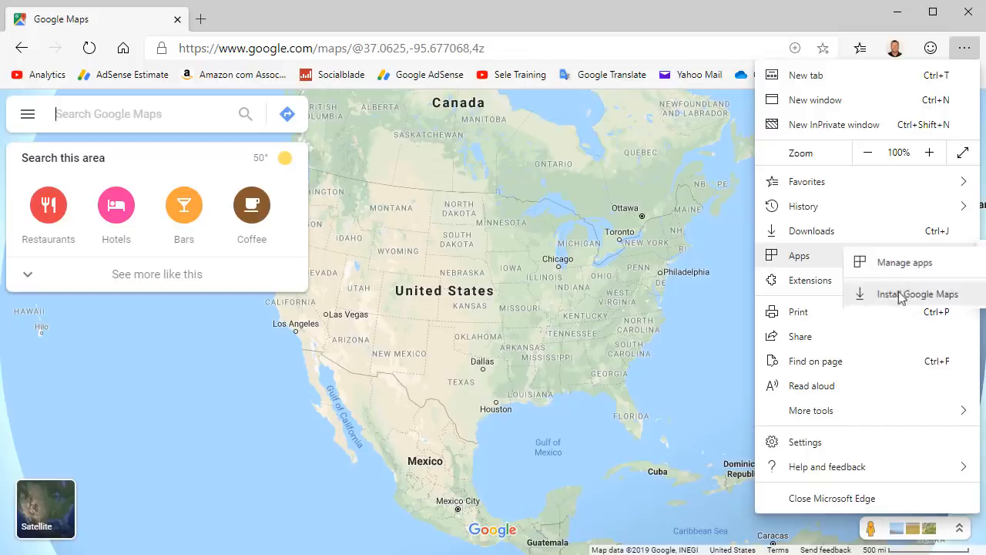
pyautogui.click(918, 294)
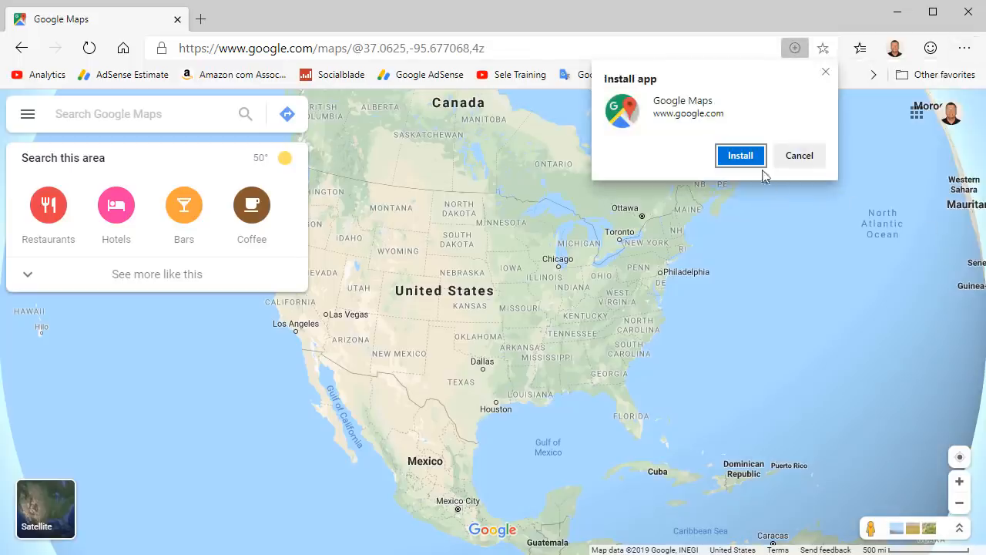
pyautogui.click(740, 155)
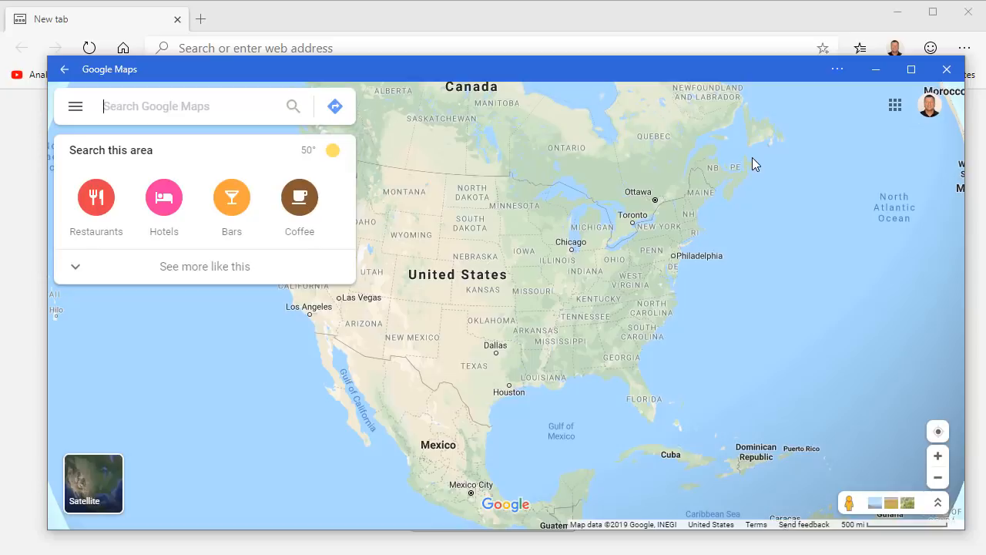
pyautogui.moveTo(840, 81)
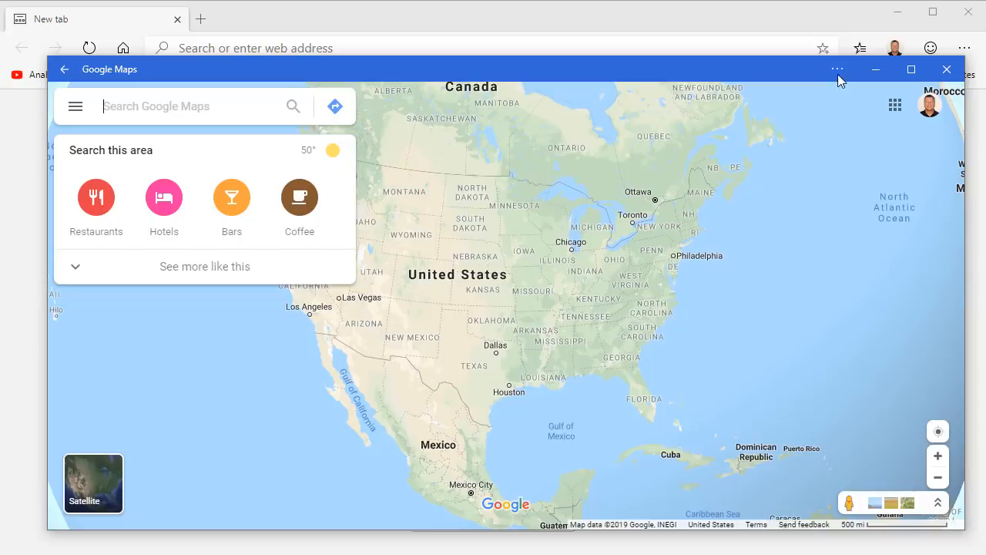
pyautogui.click(838, 69)
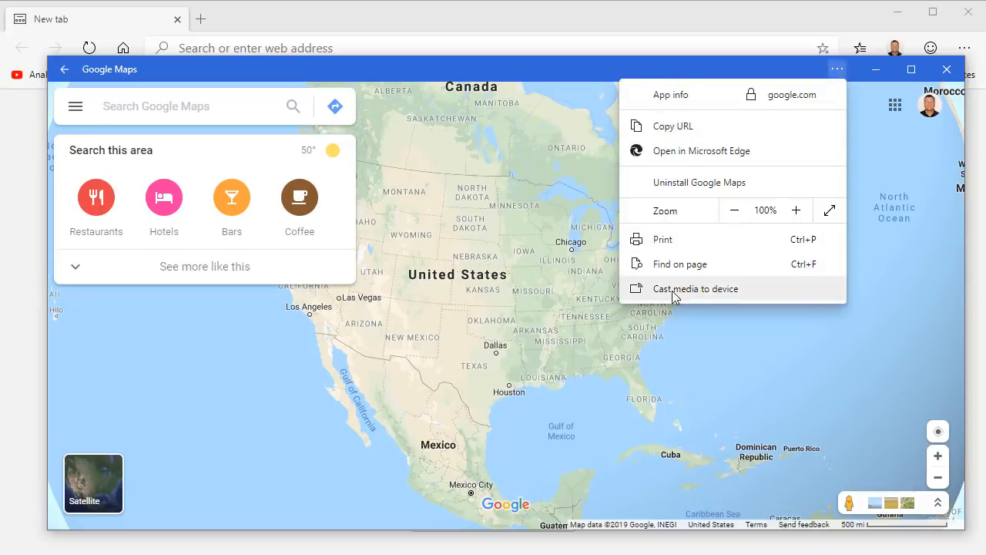
pyautogui.moveTo(718, 295)
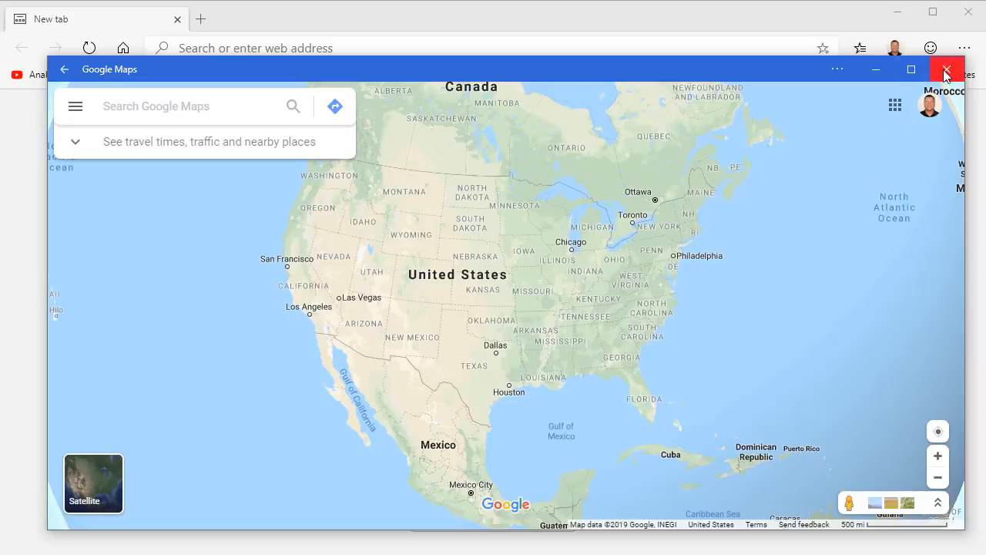
# Step: Close the Google Maps app window and remove Google Maps from the installed apps list
pyautogui.click(947, 70)
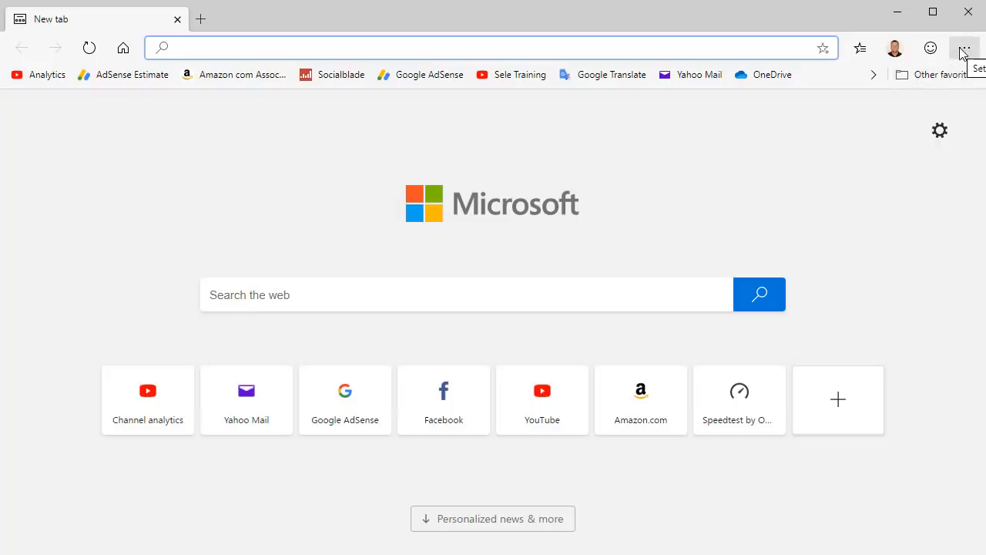
pyautogui.click(964, 48)
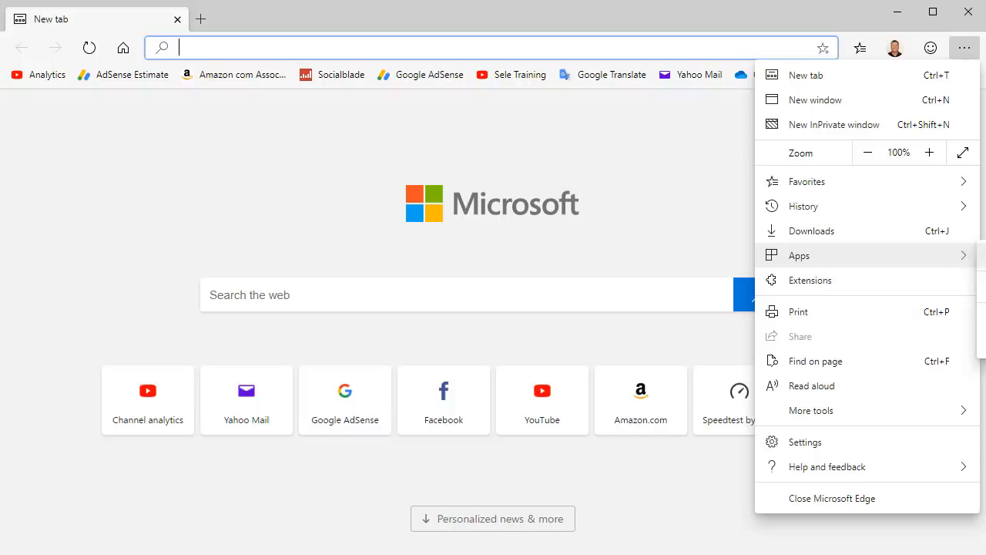
pyautogui.click(799, 255)
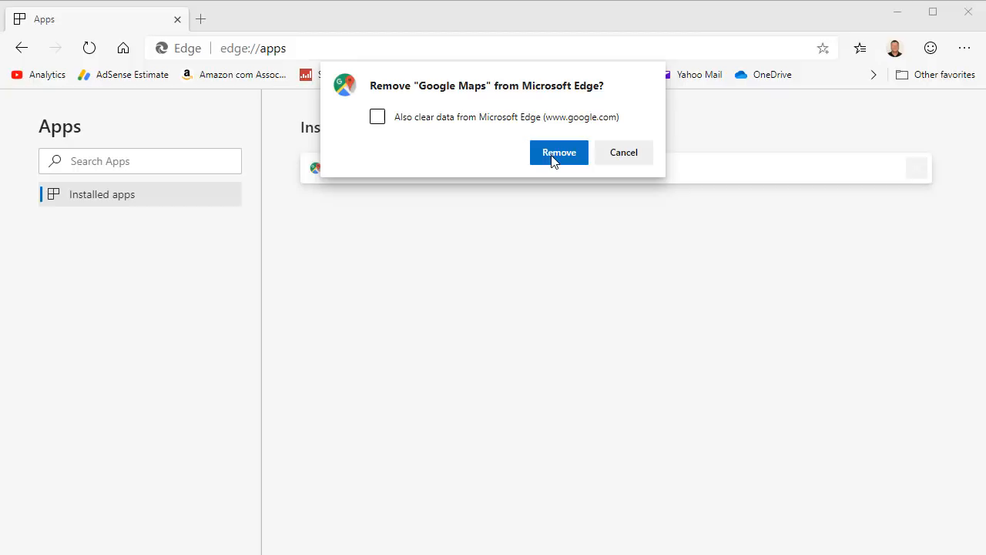
pyautogui.click(558, 152)
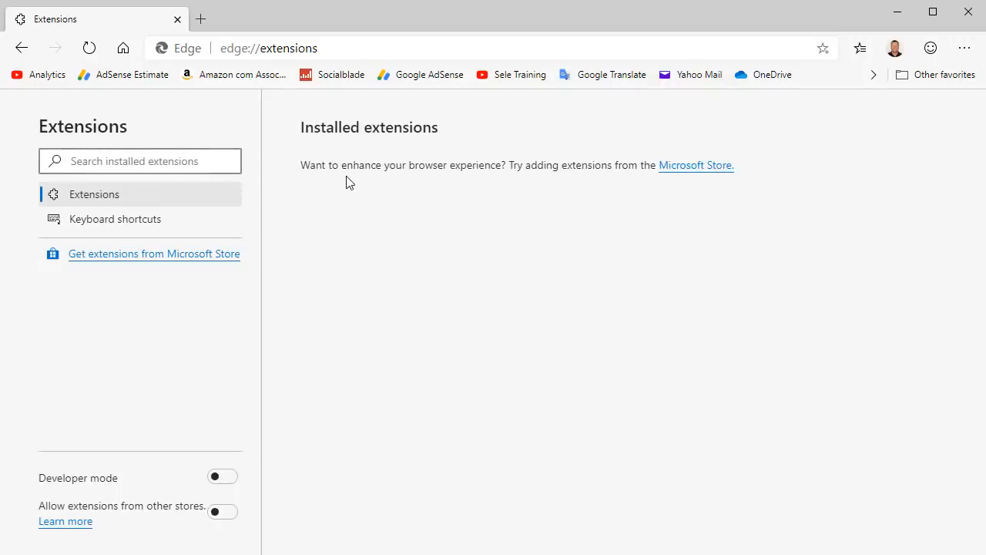
# Step: Add Amazon Assistant from the Edge Insider Addons store, then remove it again
pyautogui.click(153, 254)
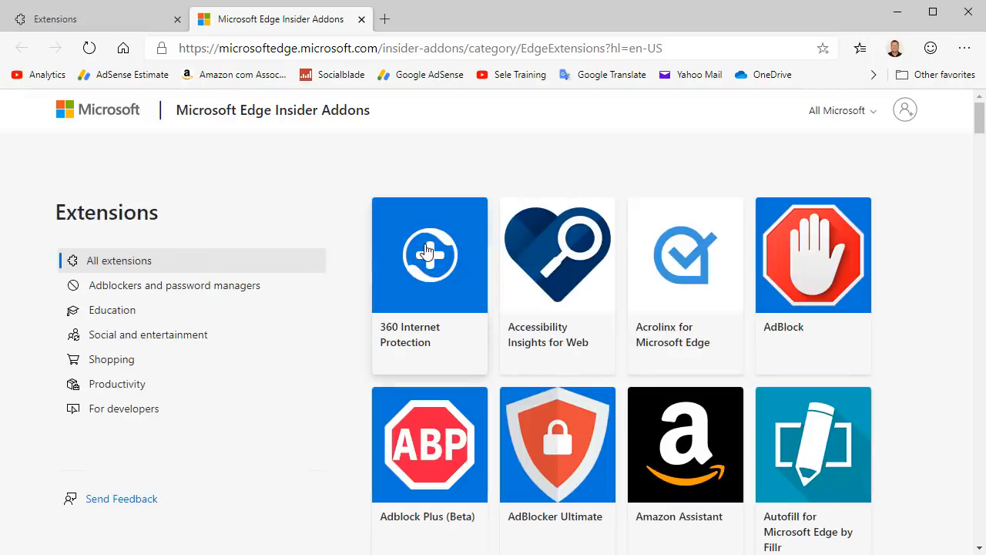
pyautogui.moveTo(497, 338)
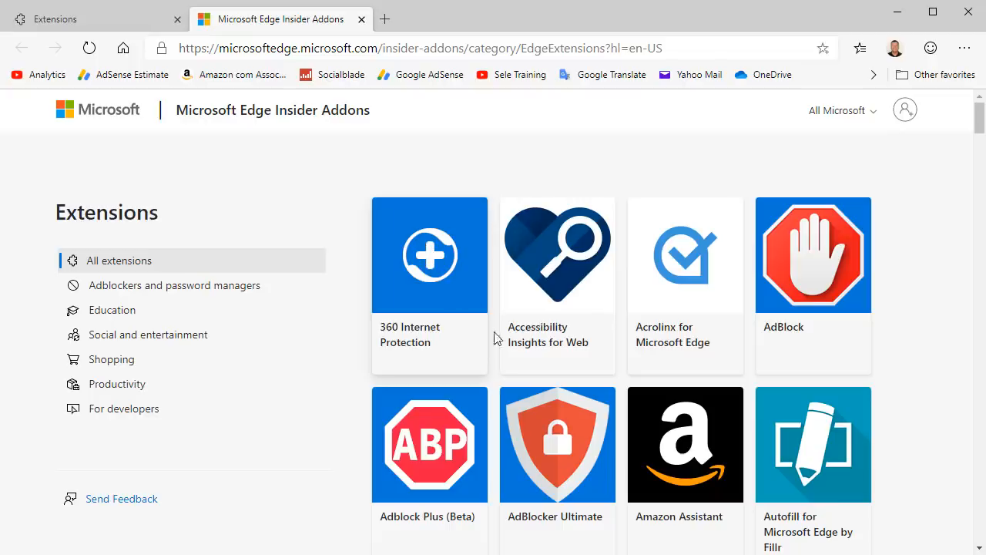
pyautogui.click(685, 443)
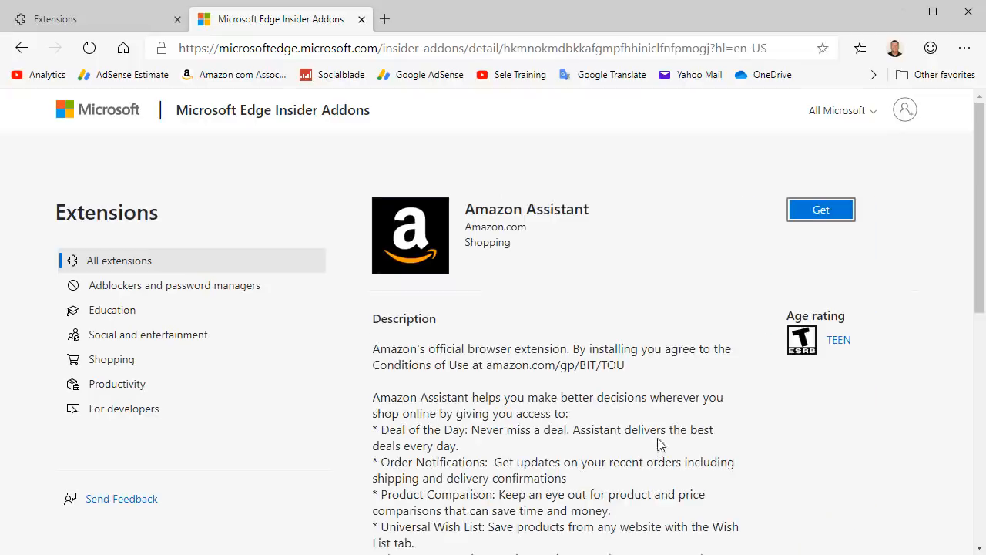
pyautogui.click(820, 209)
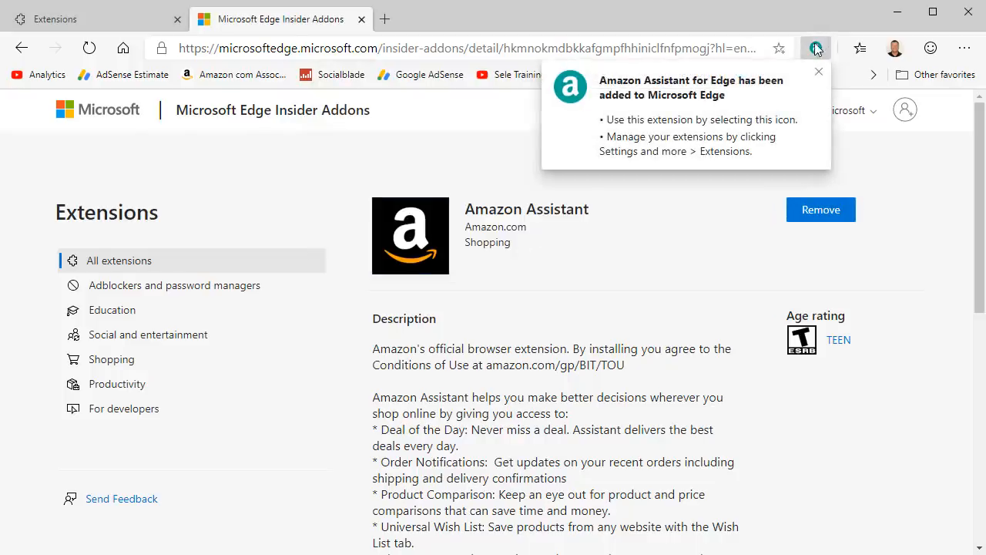
pyautogui.click(814, 48)
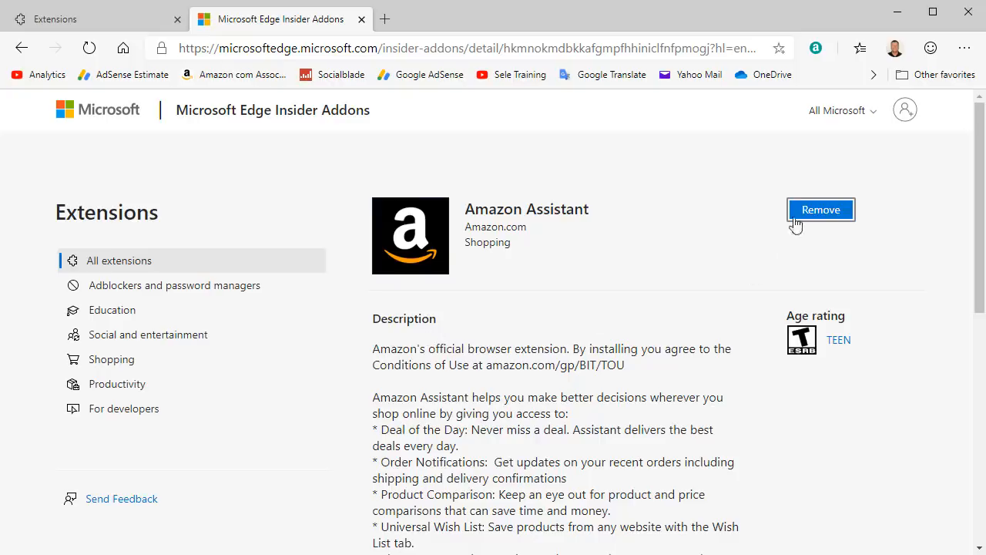
pyautogui.click(820, 209)
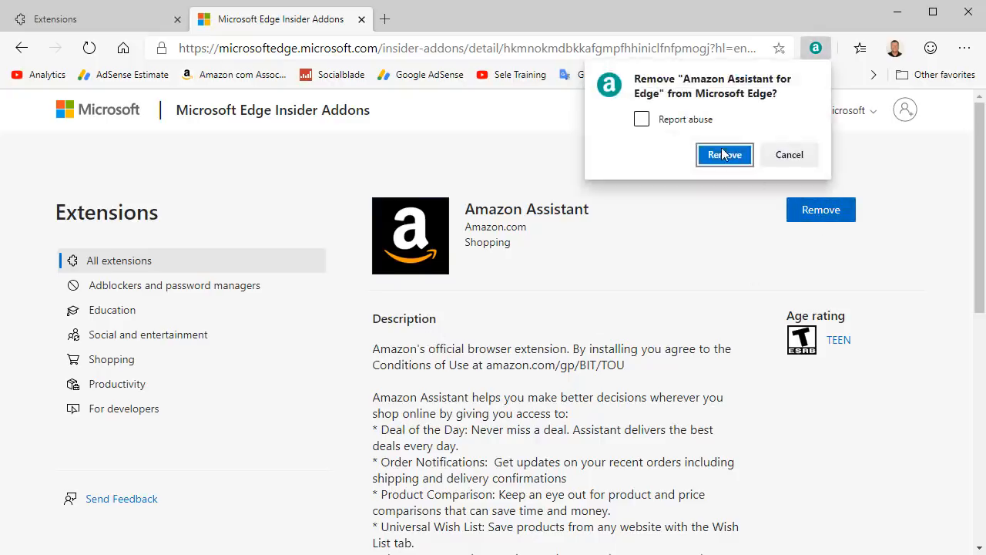
pyautogui.click(724, 154)
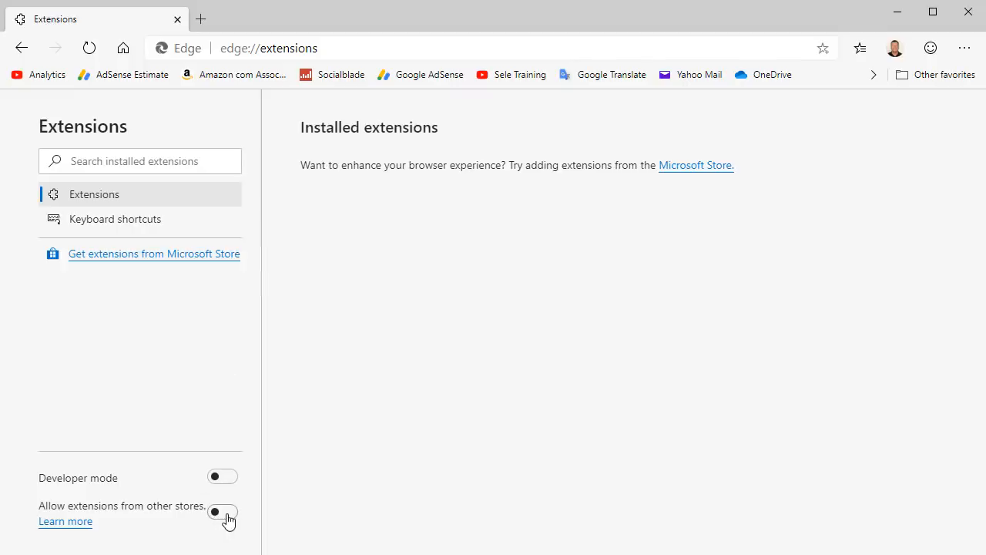
# Step: Turn on 'Allow extensions from other stores' and confirm with Allow
pyautogui.click(222, 511)
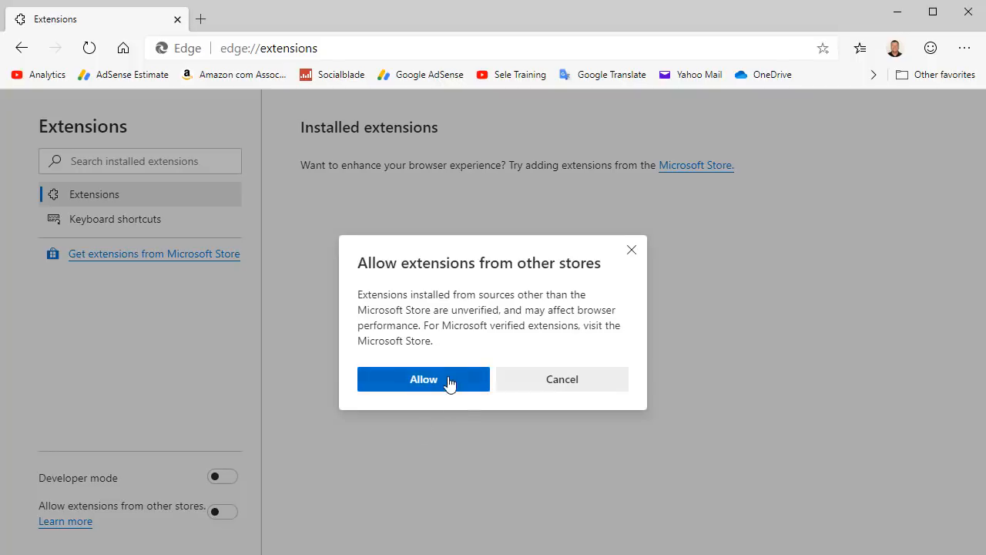
pyautogui.click(423, 378)
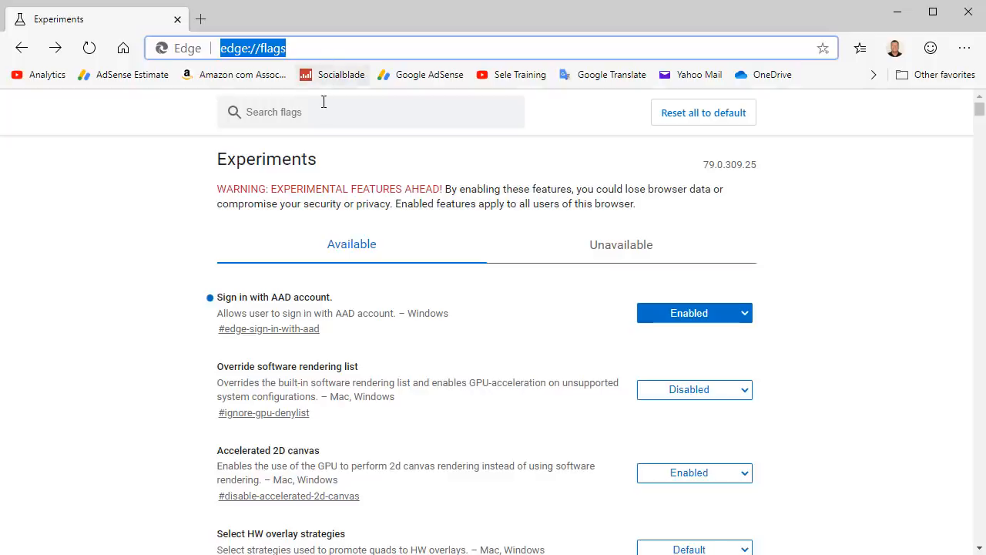
# Step: Search flags for grammar, enable Grammar Tools in Reading View, and restart Edge
pyautogui.write('grammal')
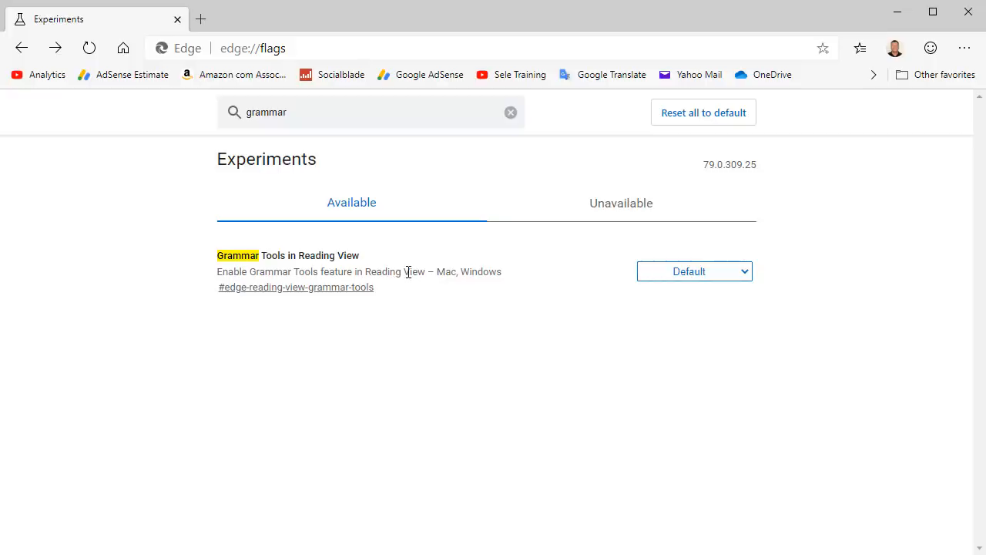
pyautogui.moveTo(690, 299)
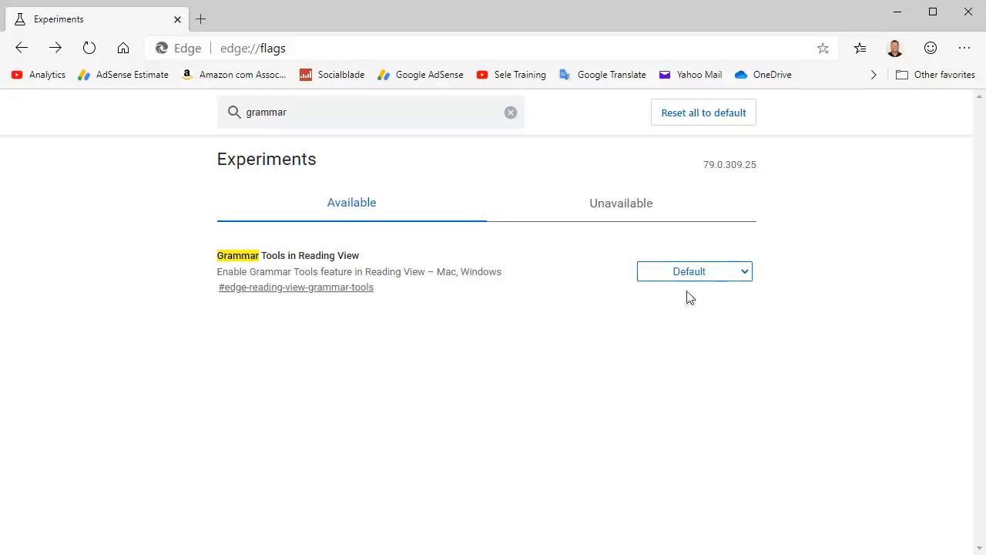
pyautogui.click(693, 271)
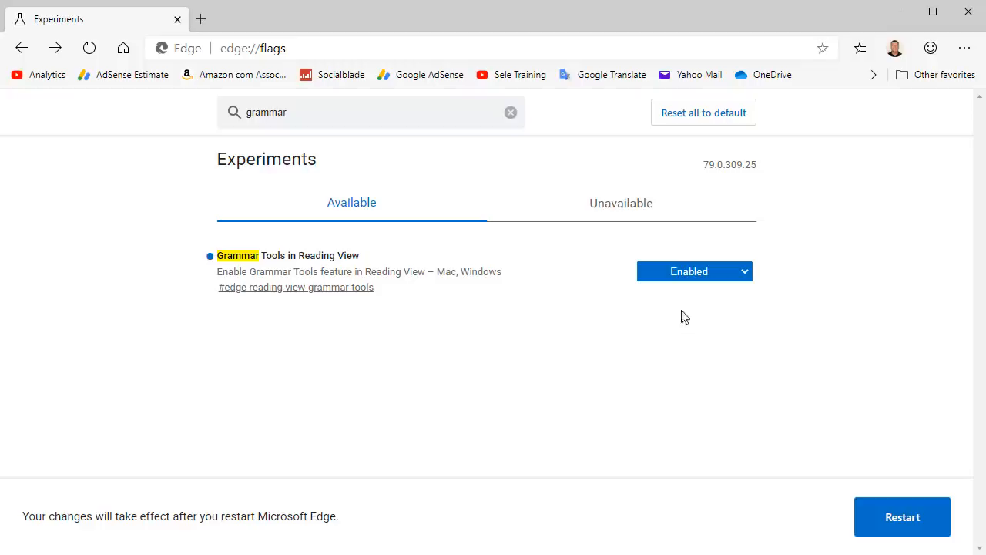
pyautogui.click(510, 111)
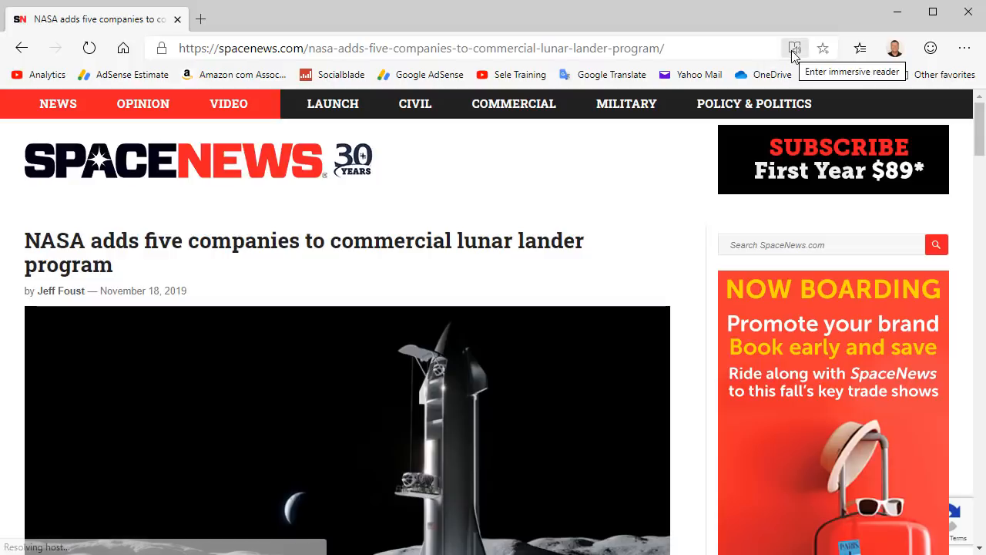
# Step: Open the lunar lander article in Immersive Reader and switch on Syllables in Grammar tools
pyautogui.click(795, 48)
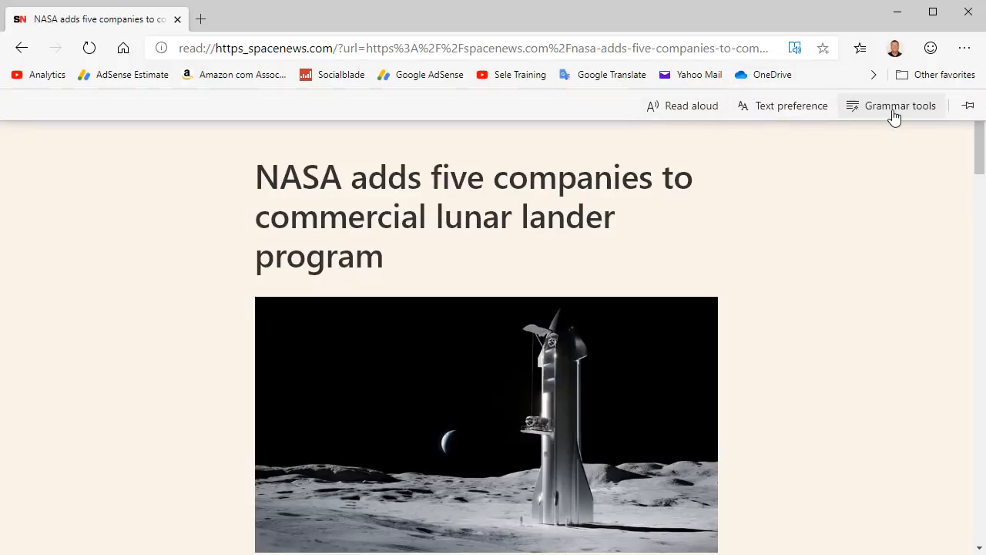
pyautogui.click(899, 105)
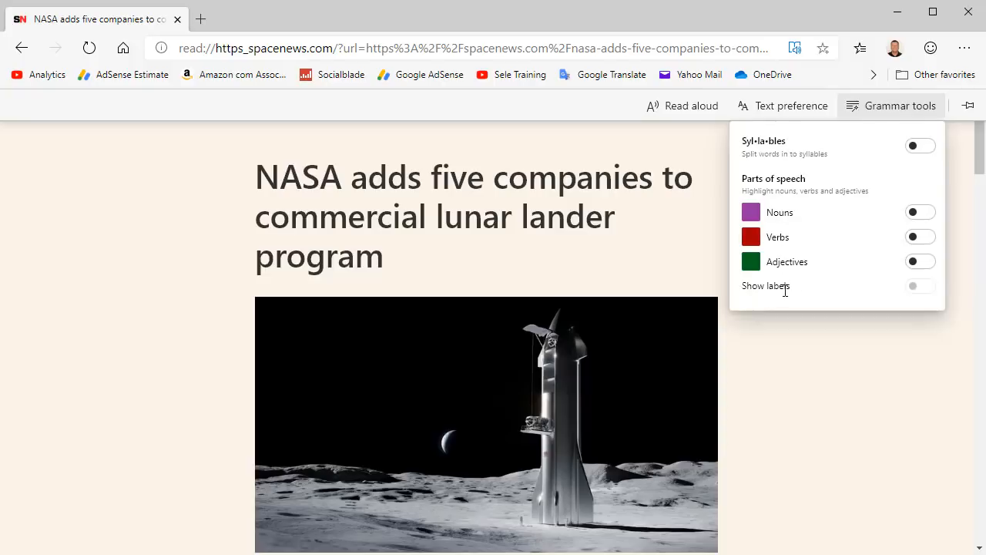
pyautogui.scroll(-3)
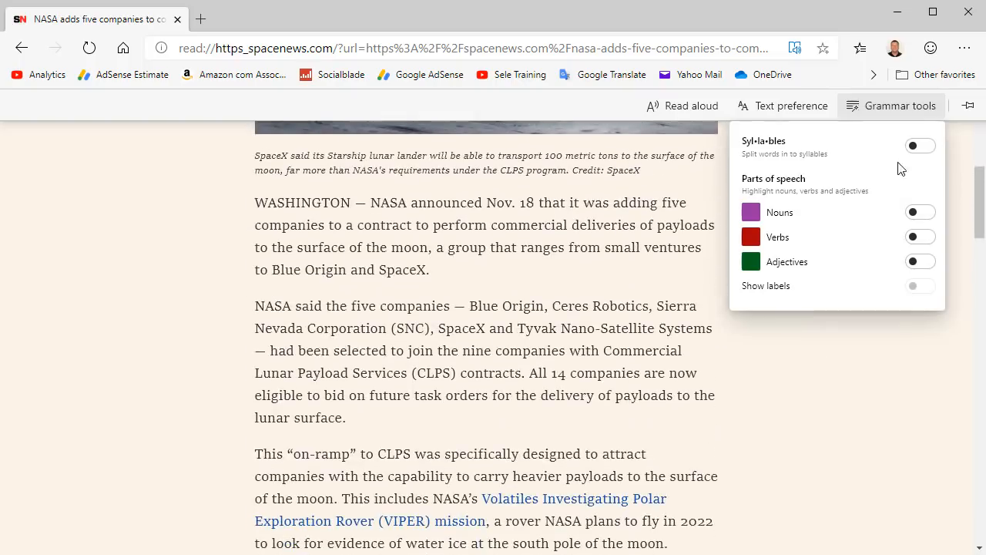
pyautogui.click(919, 145)
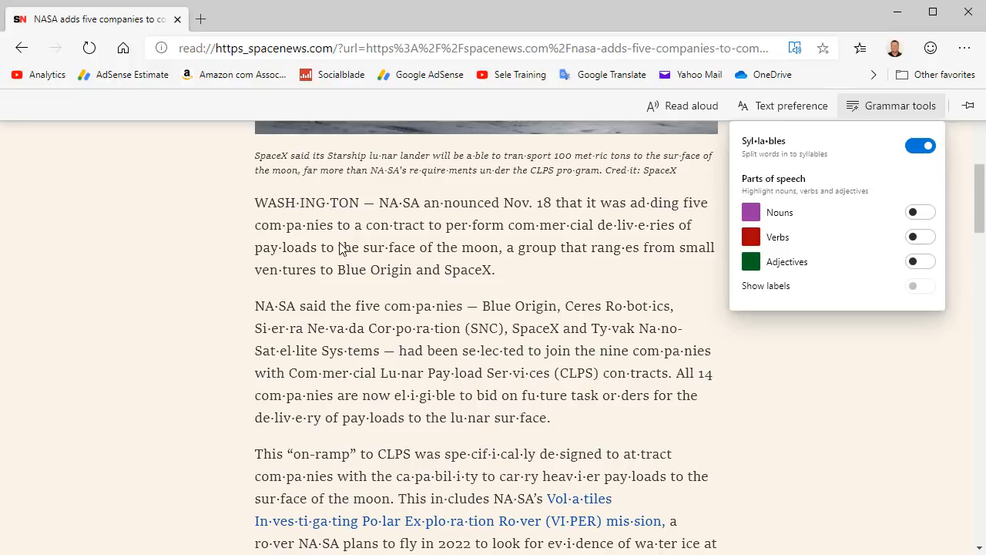
pyautogui.moveTo(474, 473)
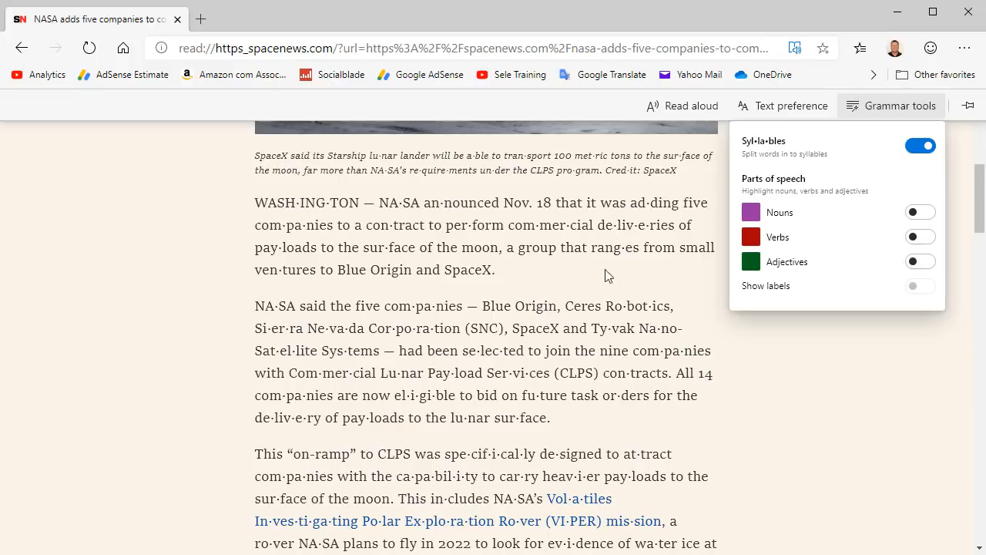
# Step: Turn off Syllables and enable Nouns, Show labels, Verbs and Adjectives in Grammar tools
pyautogui.click(920, 146)
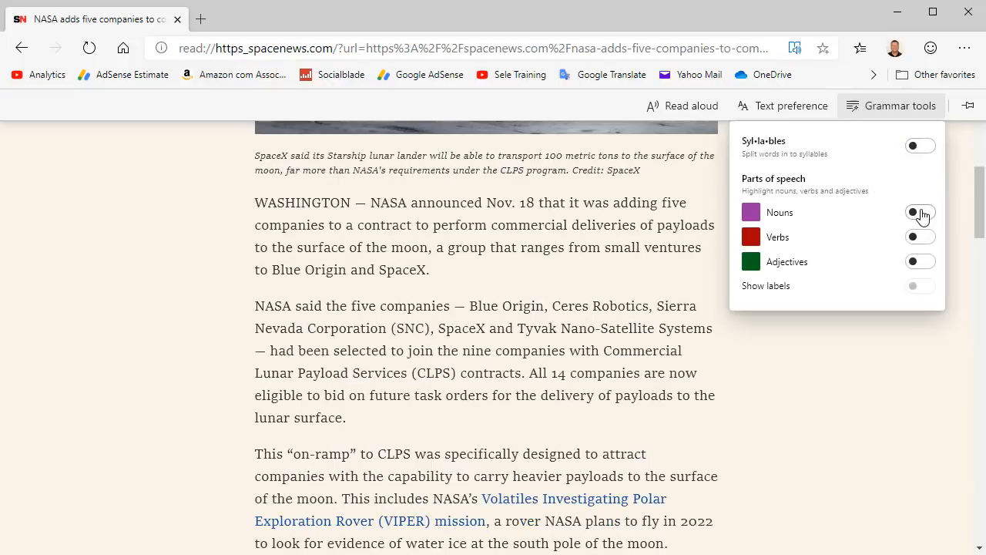
pyautogui.click(920, 212)
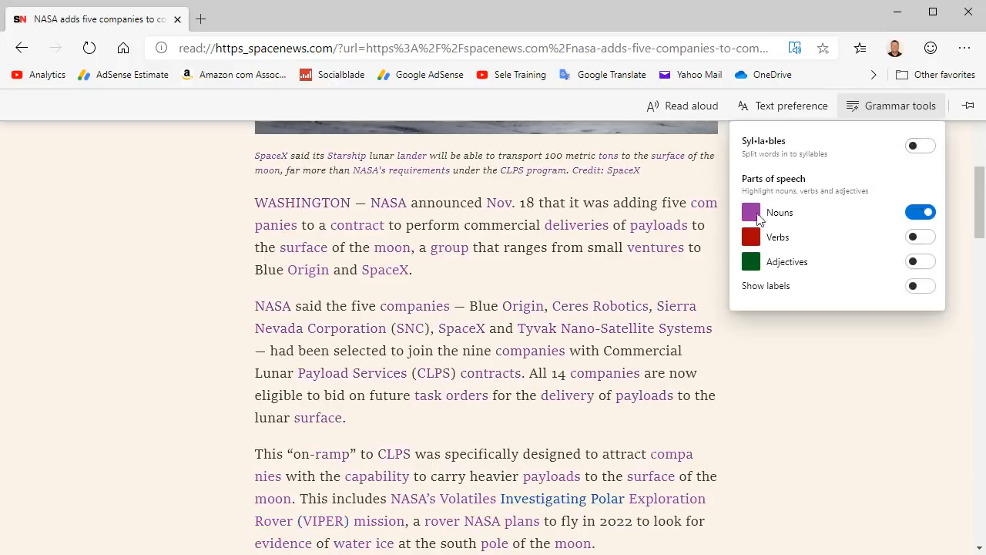
pyautogui.moveTo(712, 271)
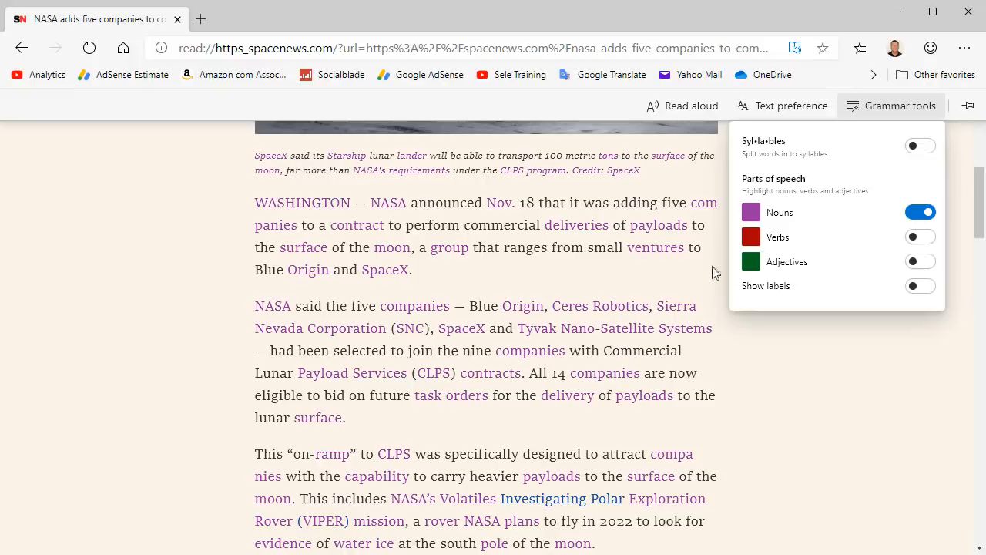
pyautogui.click(920, 285)
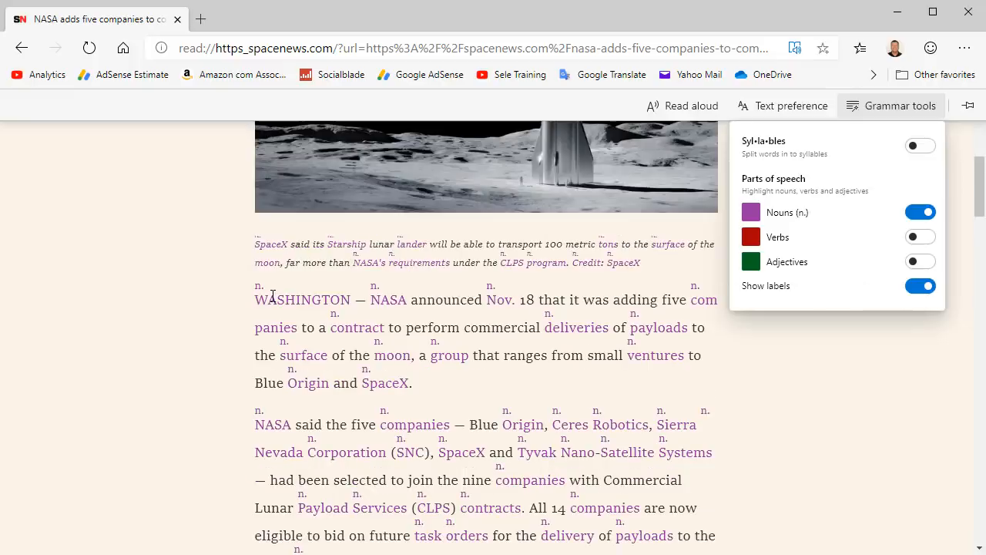
pyautogui.click(920, 236)
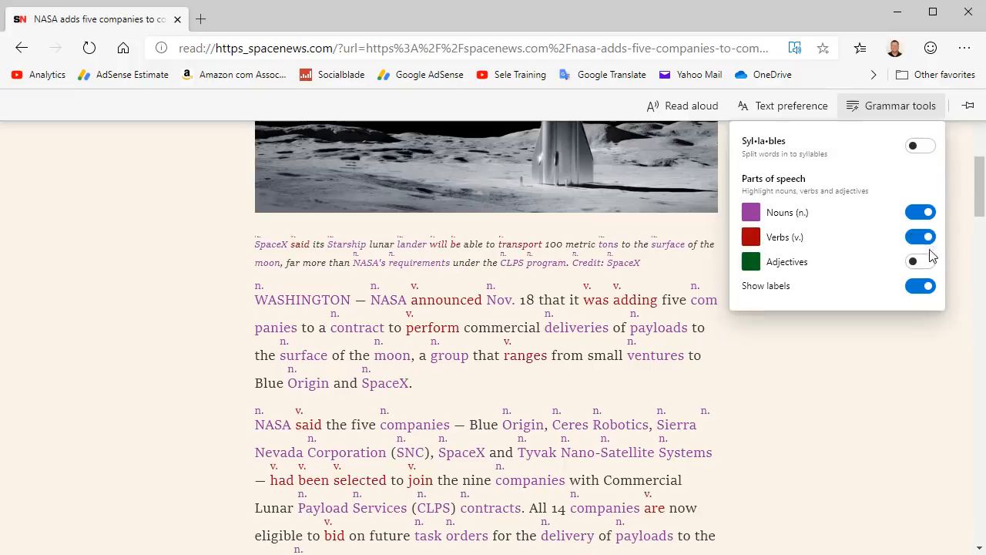
pyautogui.click(920, 261)
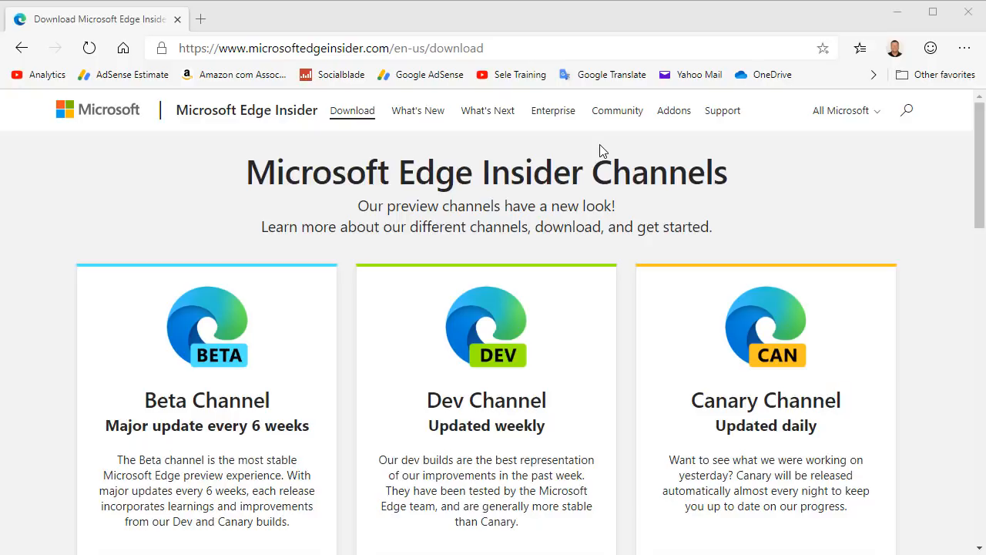
pyautogui.moveTo(351, 63)
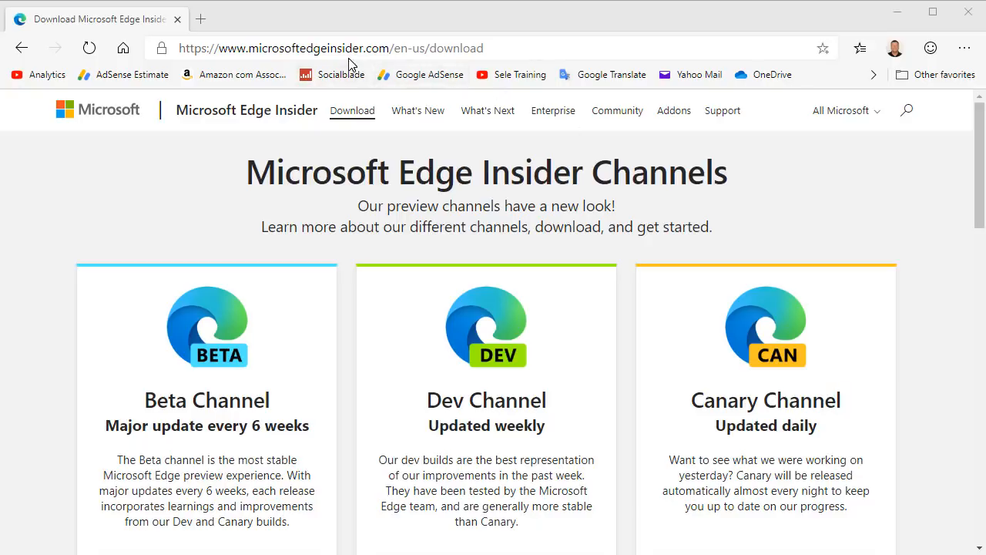
pyautogui.moveTo(266, 356)
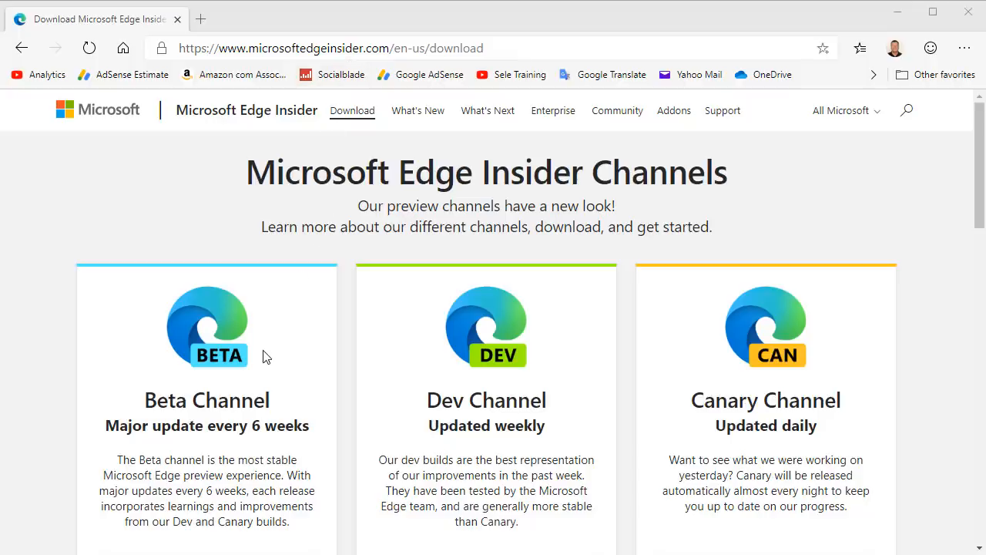